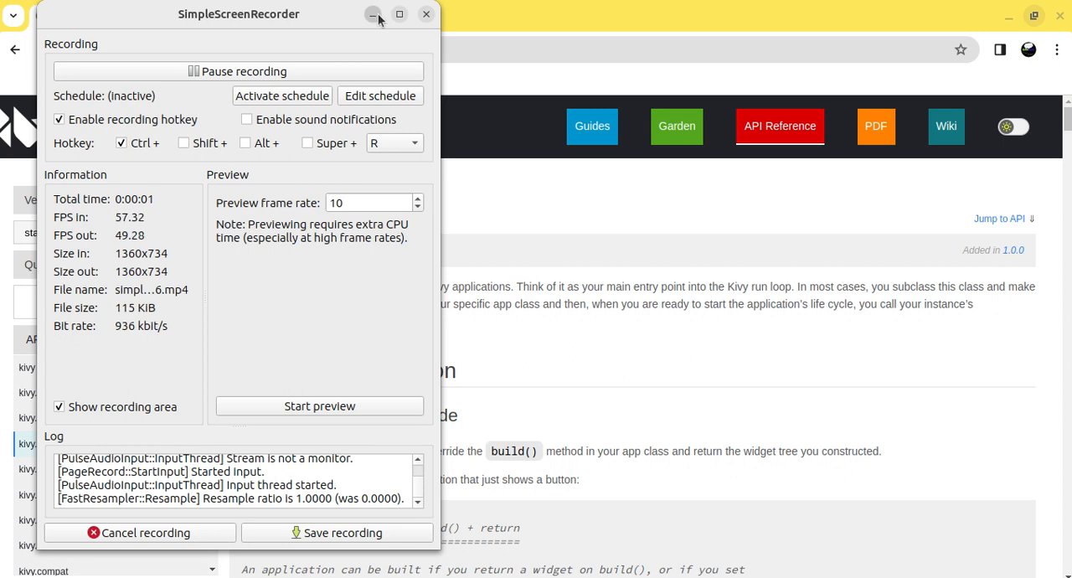
Step: Raise the IDLE main.py editor over the kivy.app Application documentation page
click(373, 15)
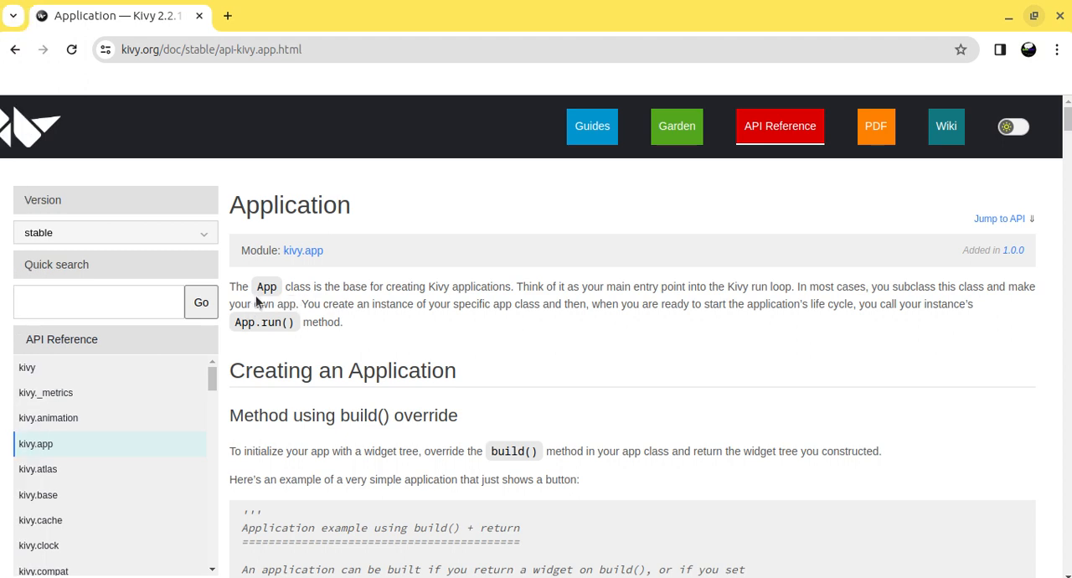
mouse_move(339, 291)
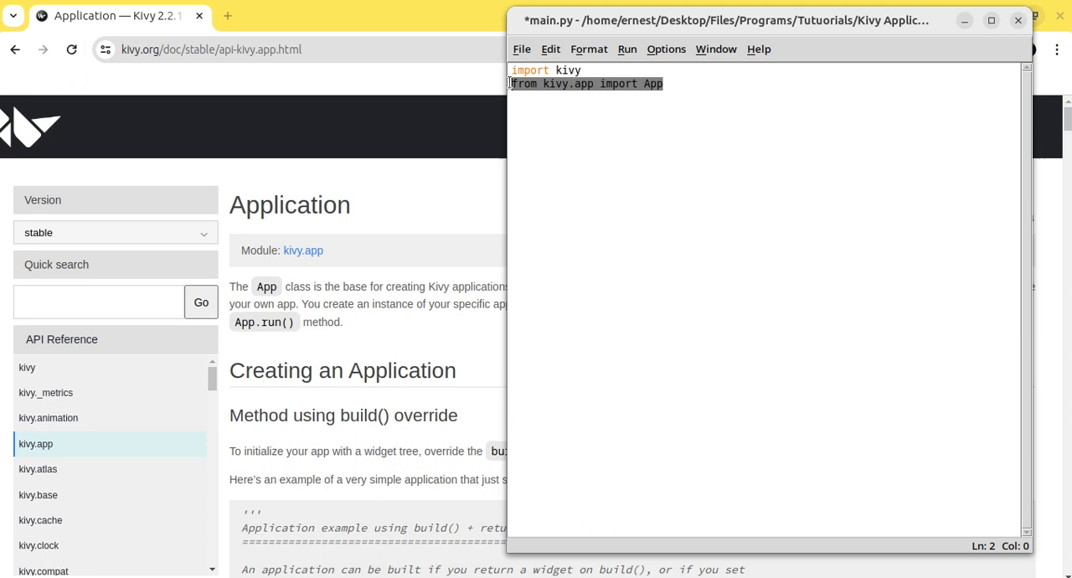
Step: Shift the main.py window slightly right and return to the docs' build() override example
drag(762, 20, 785, 51)
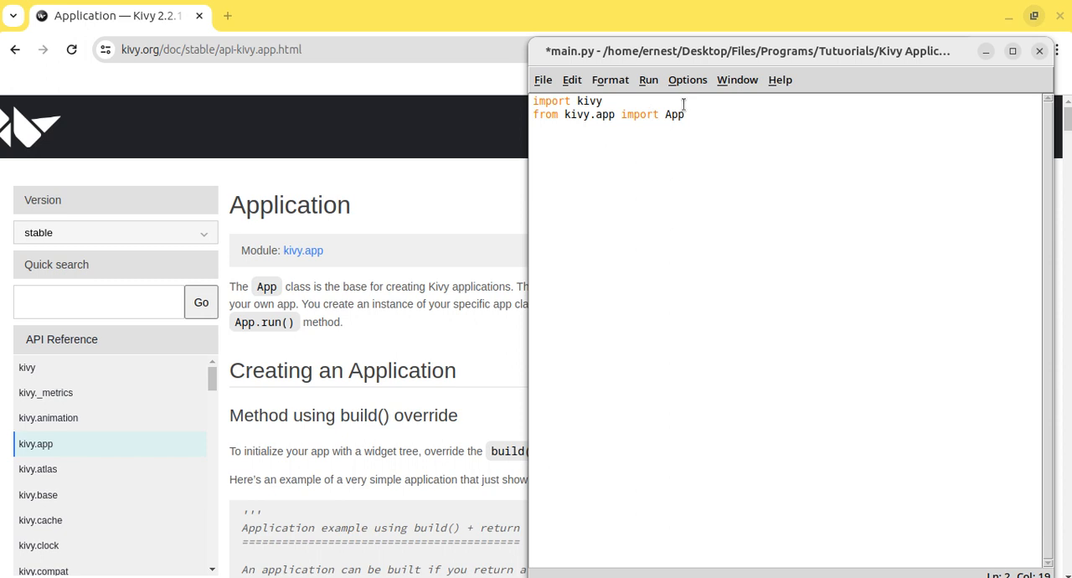
mouse_move(623, 121)
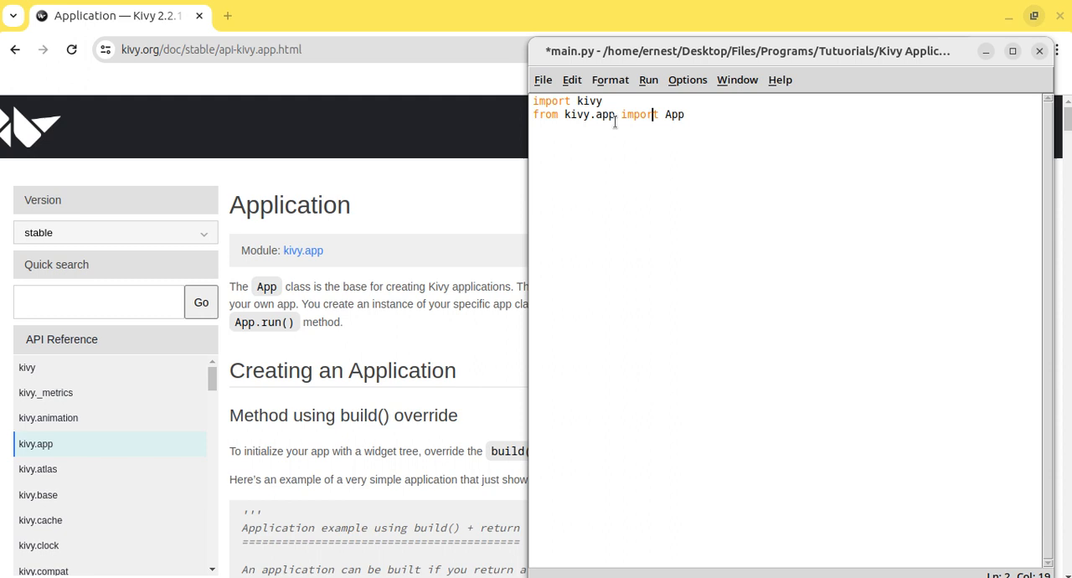
key(Return)
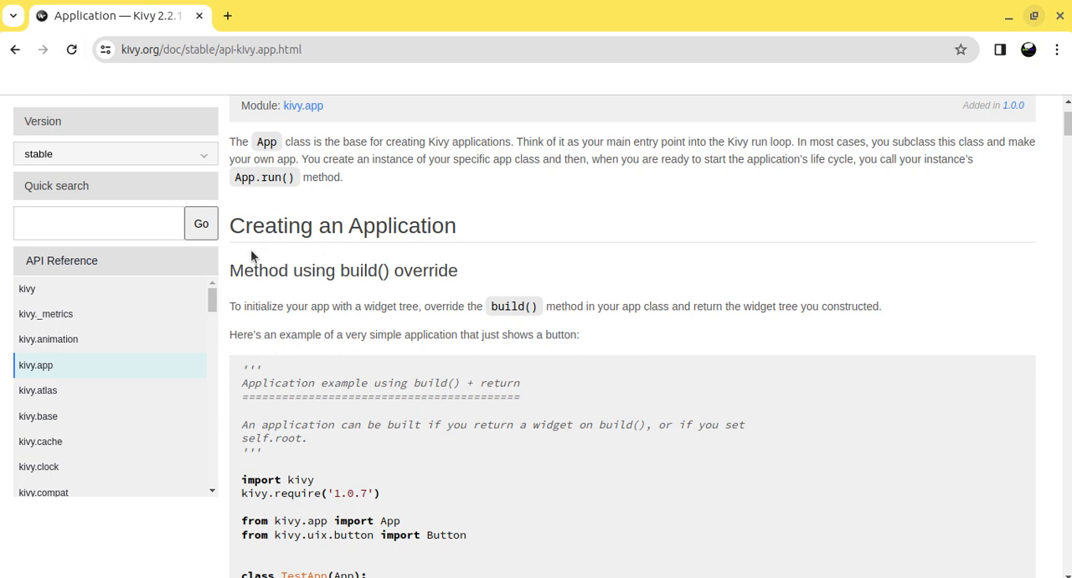
mouse_move(451, 287)
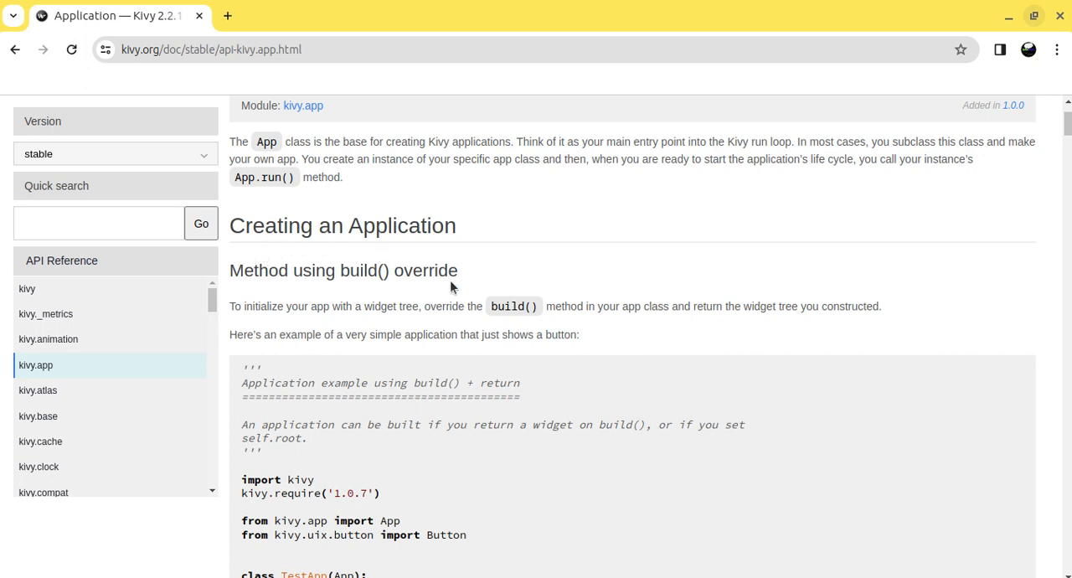
mouse_move(446, 311)
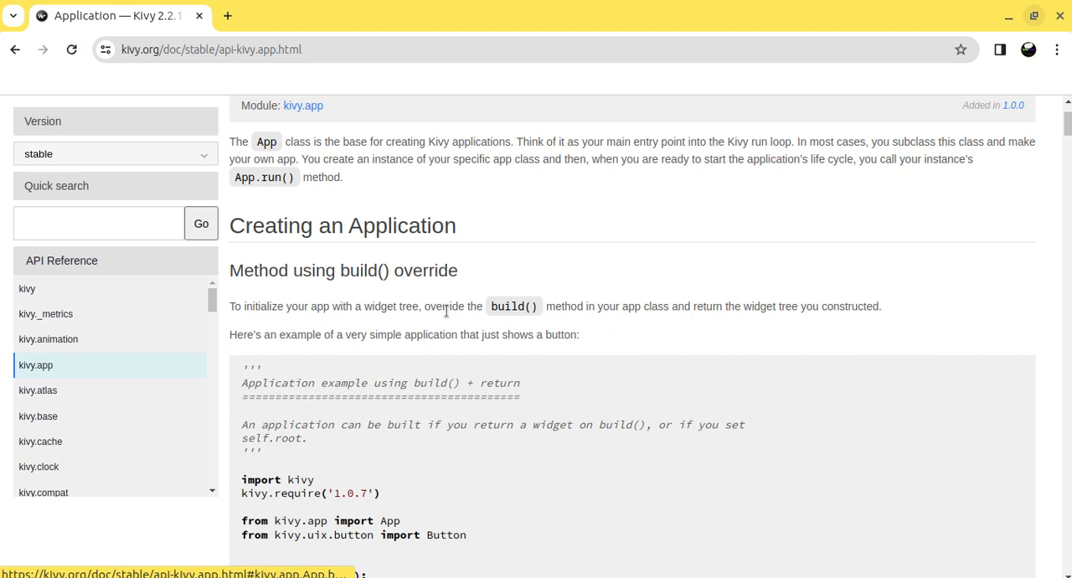
mouse_move(514, 306)
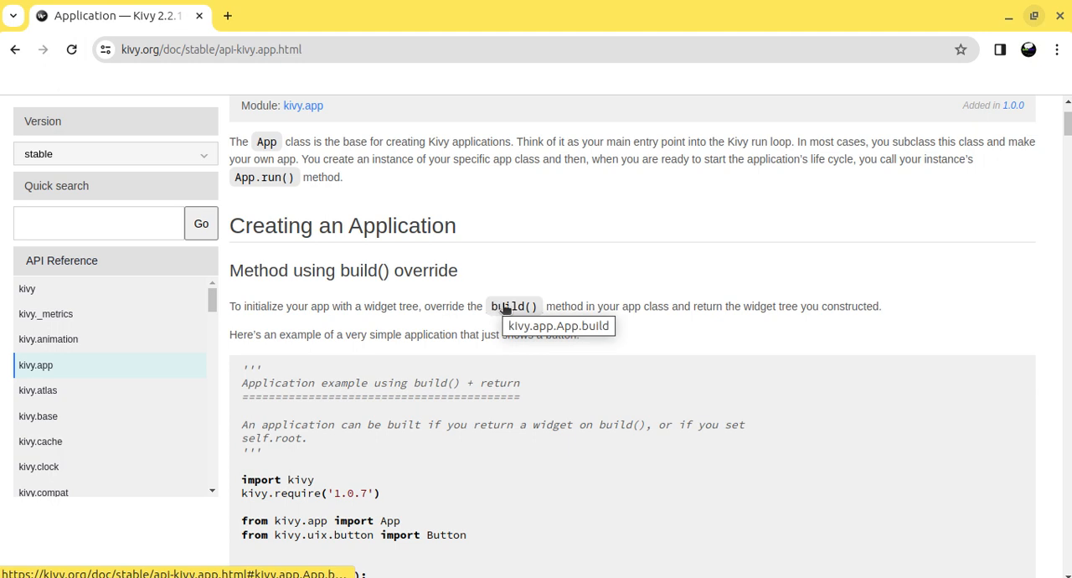
mouse_move(514, 307)
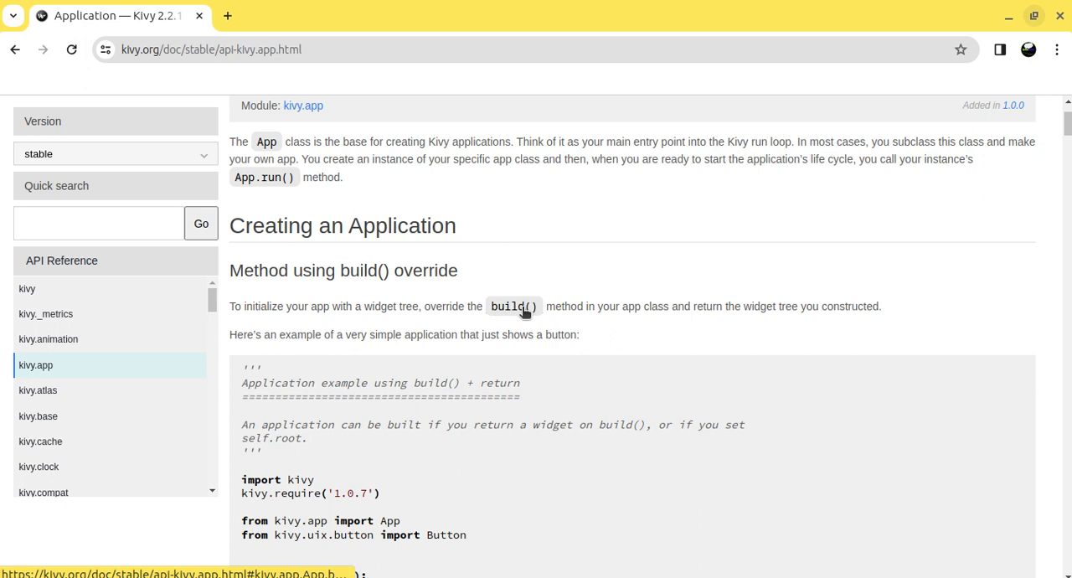
mouse_move(513, 305)
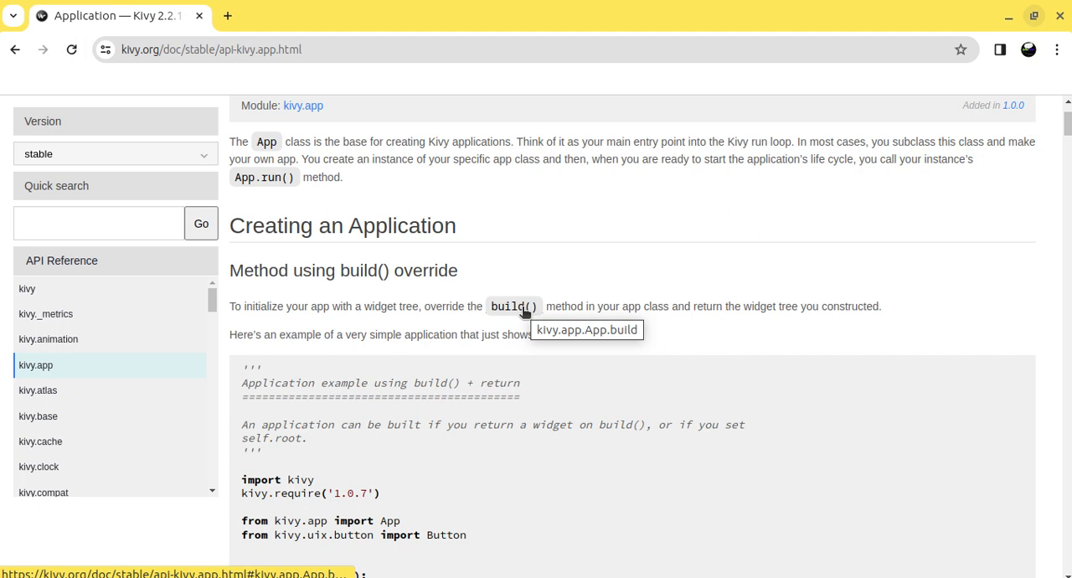
mouse_move(507, 328)
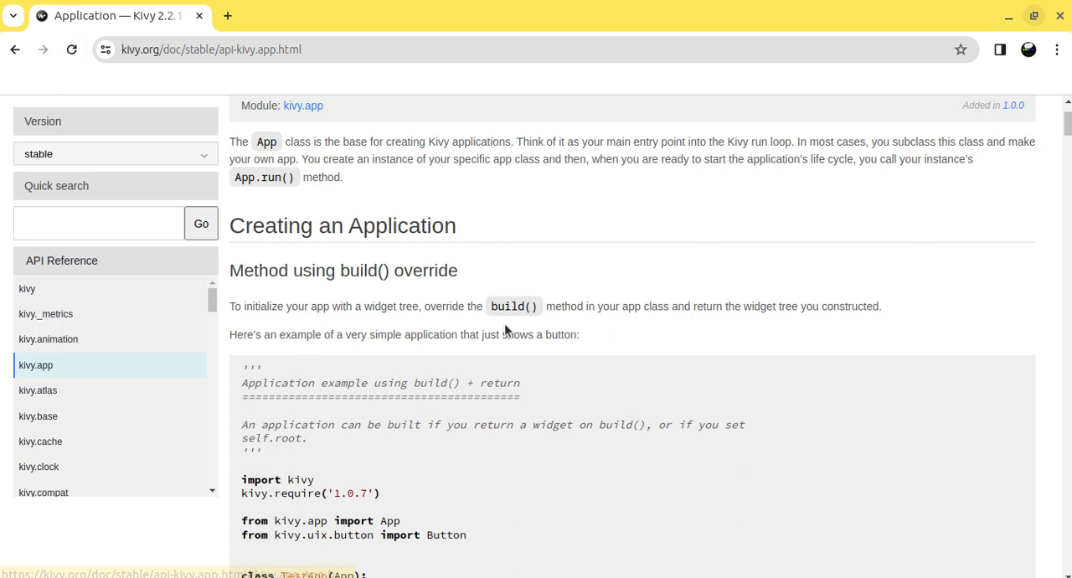
mouse_move(477, 304)
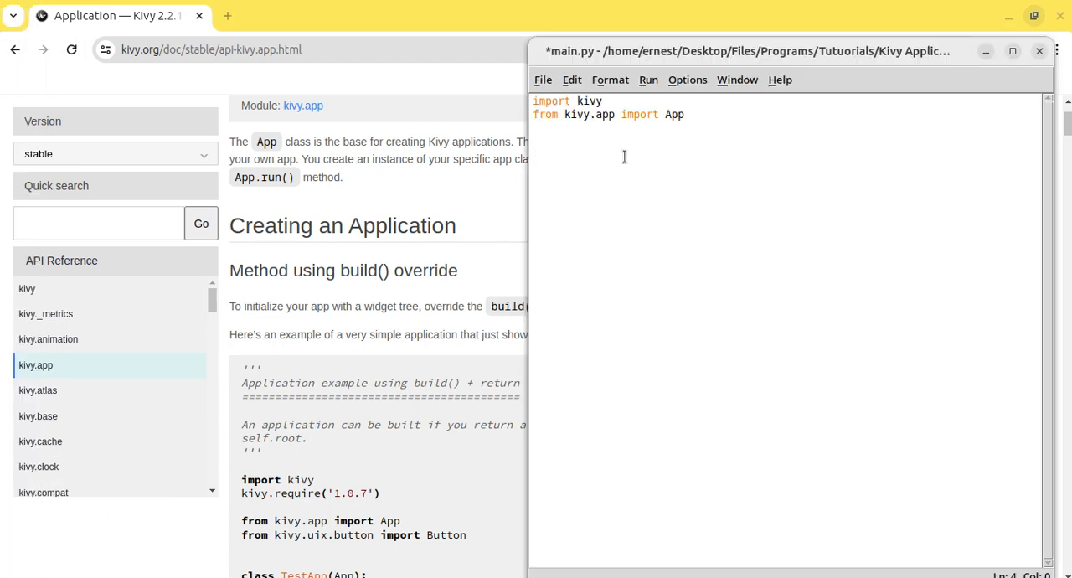
Step: Write 'class MainApp(App):' with an indented 'def build(self):' method header beneath
text(class)
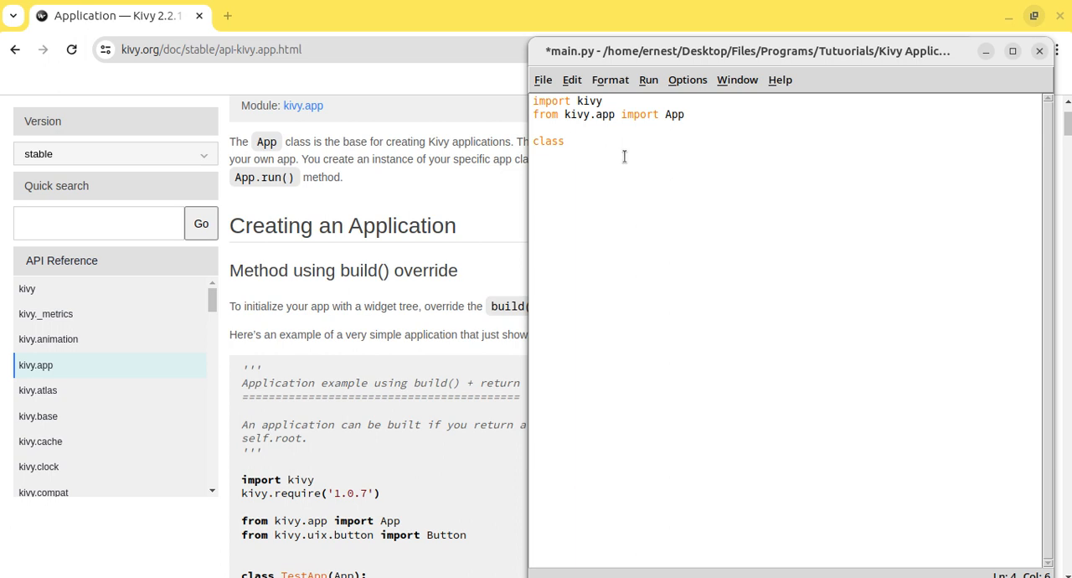
text(MainAPP)
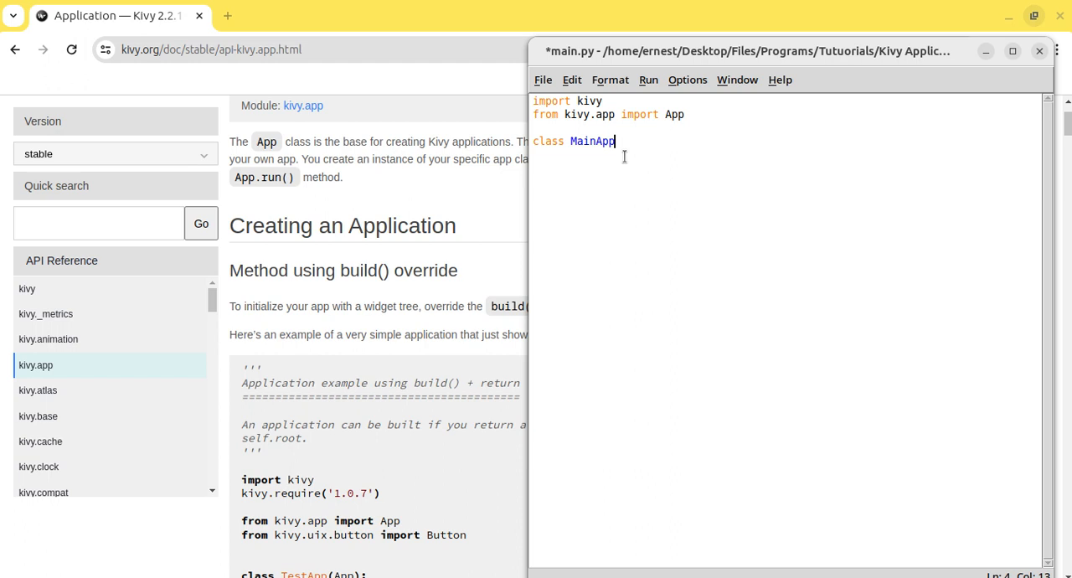
text((APP)
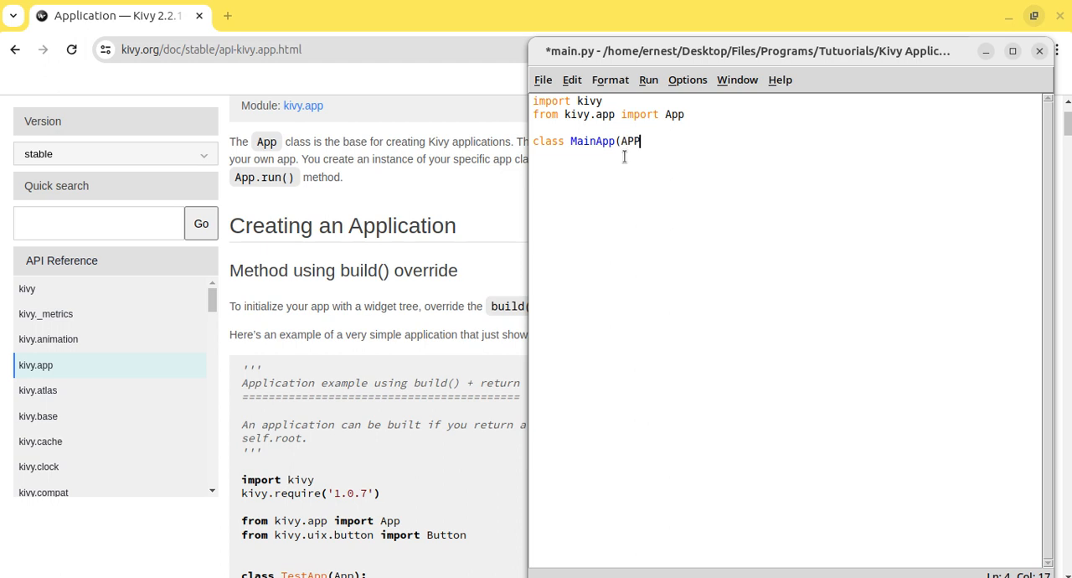
text(pp))
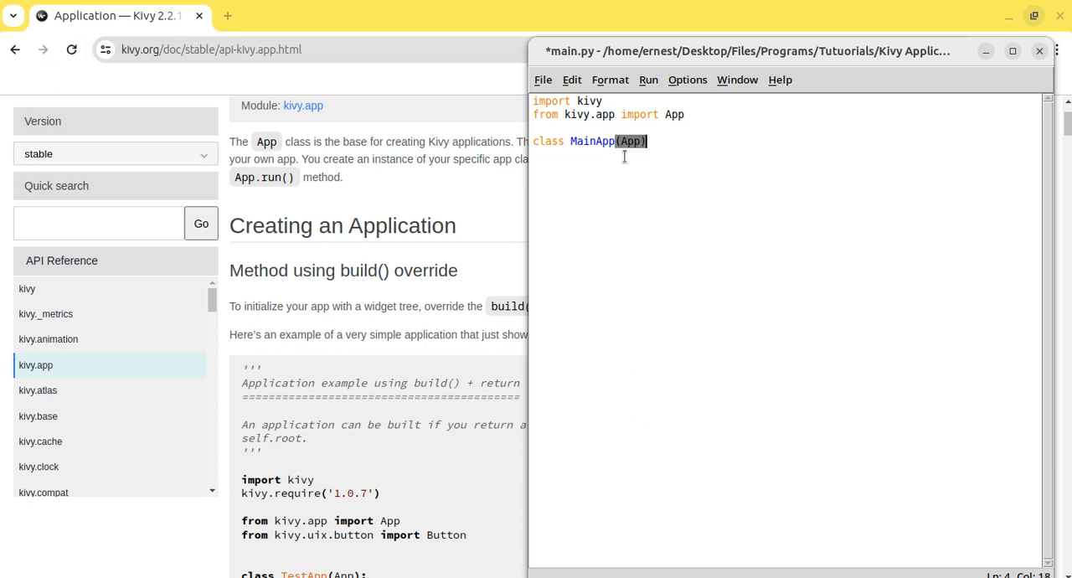
text(:)
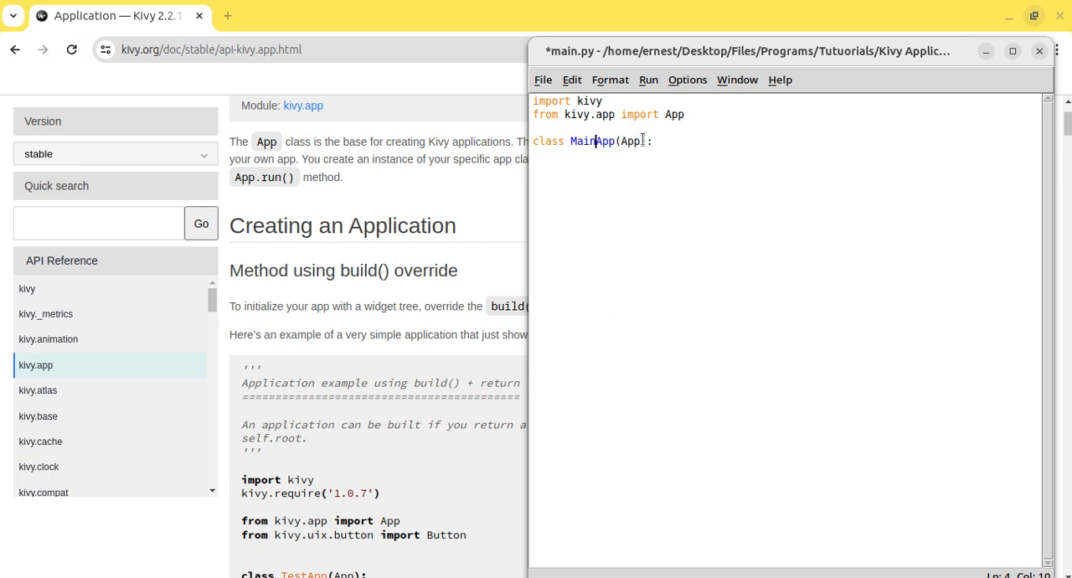
double_click(631, 141)
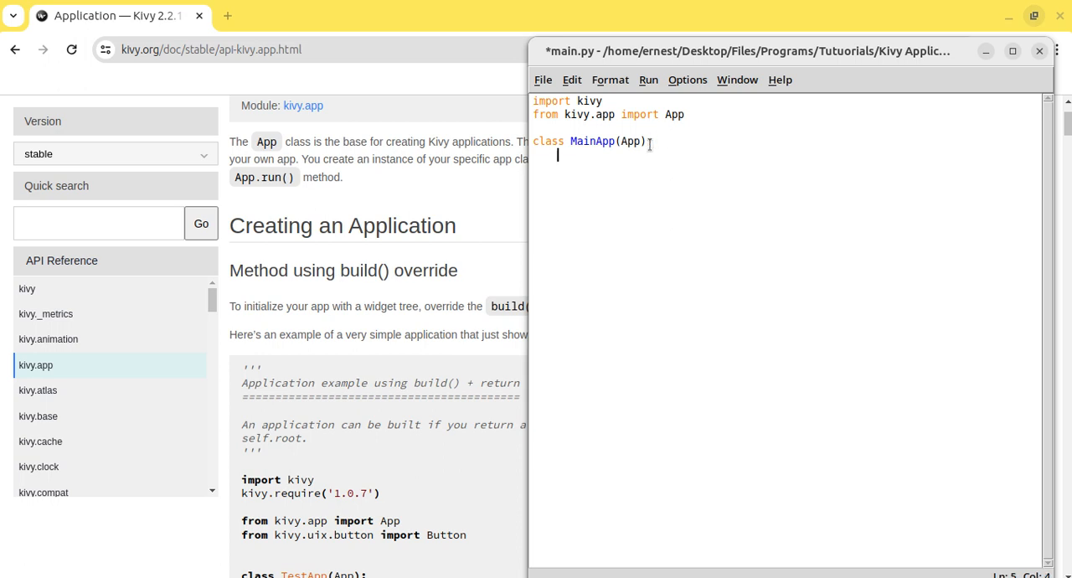
text(def)
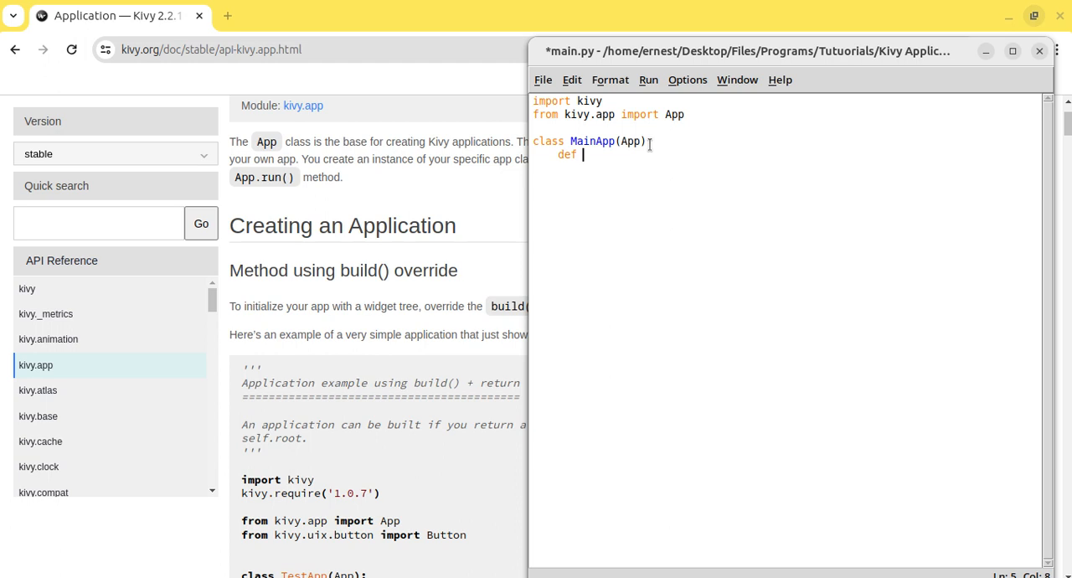
text(build)
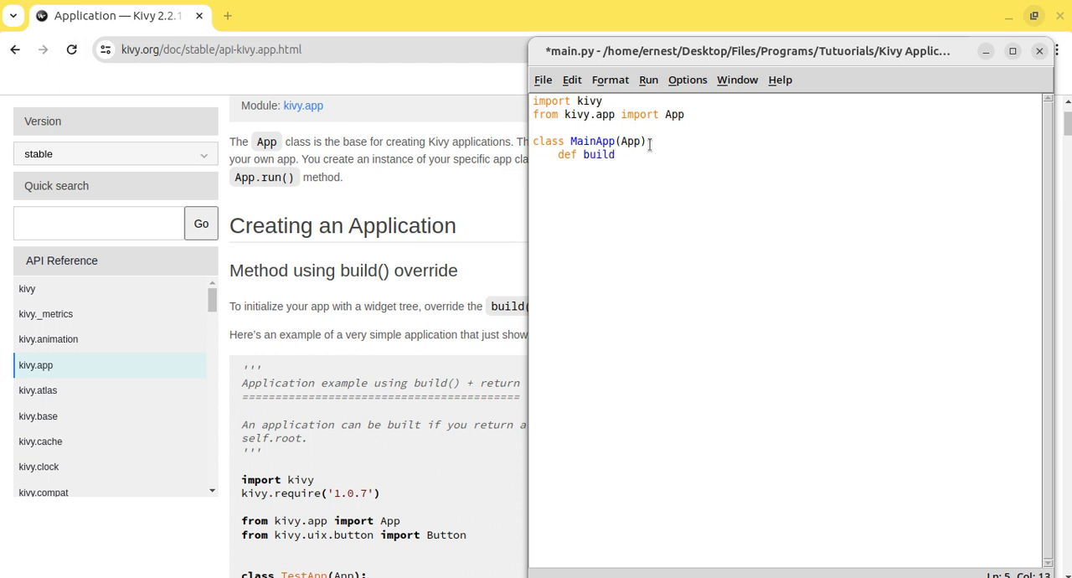
text((self))
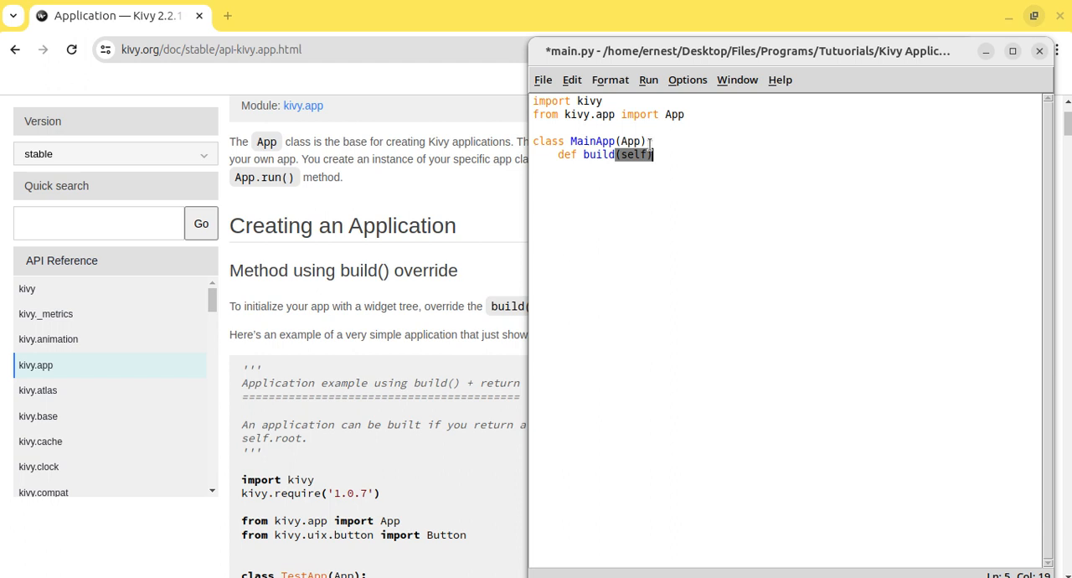
text(;)
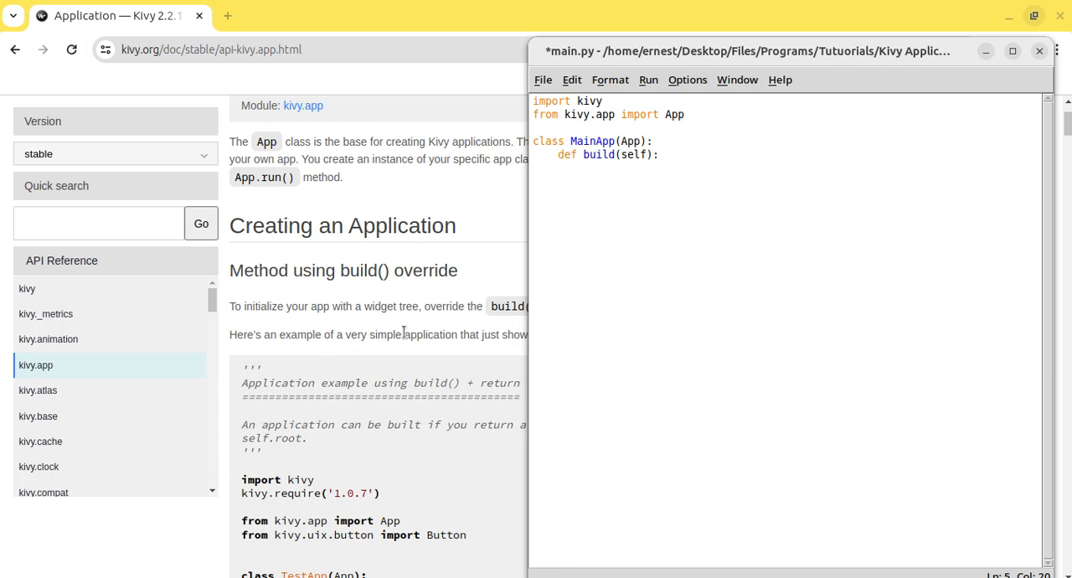
Step: Add 'from kivy.uix.button import Button' on a new line below the App import
scroll(down, 3)
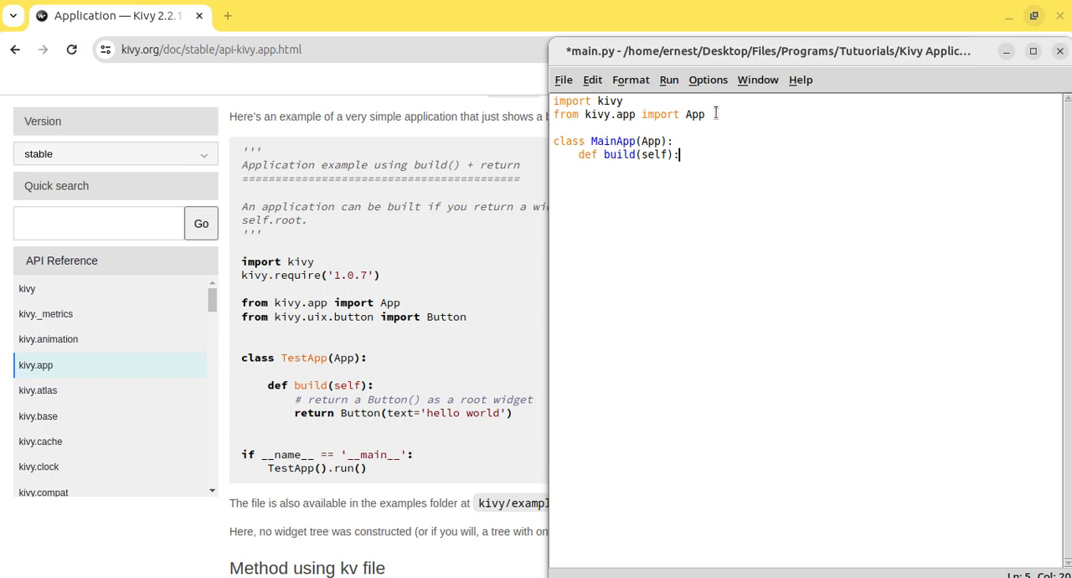
click(708, 115)
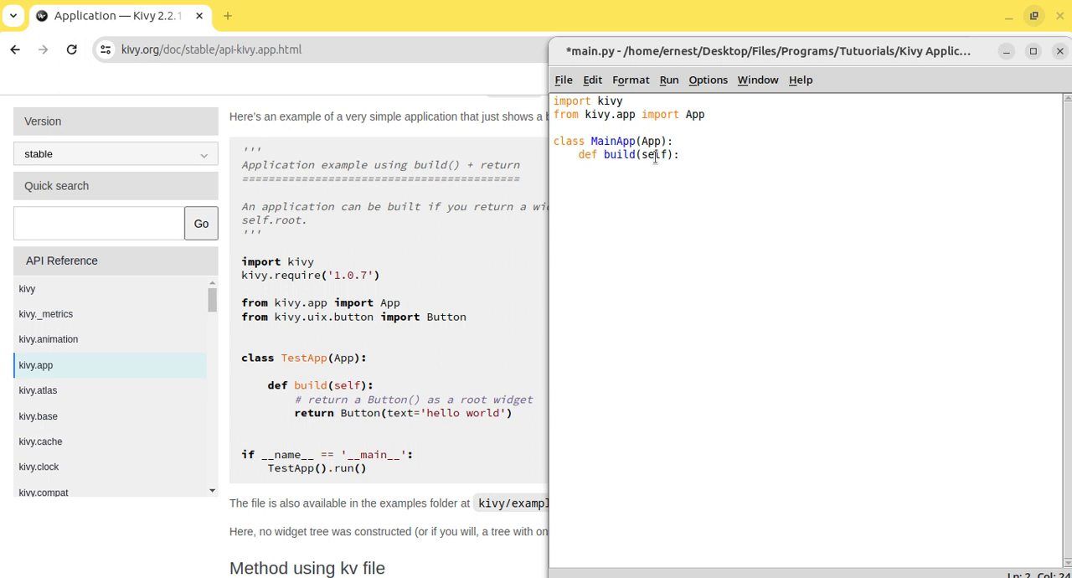
mouse_move(666, 174)
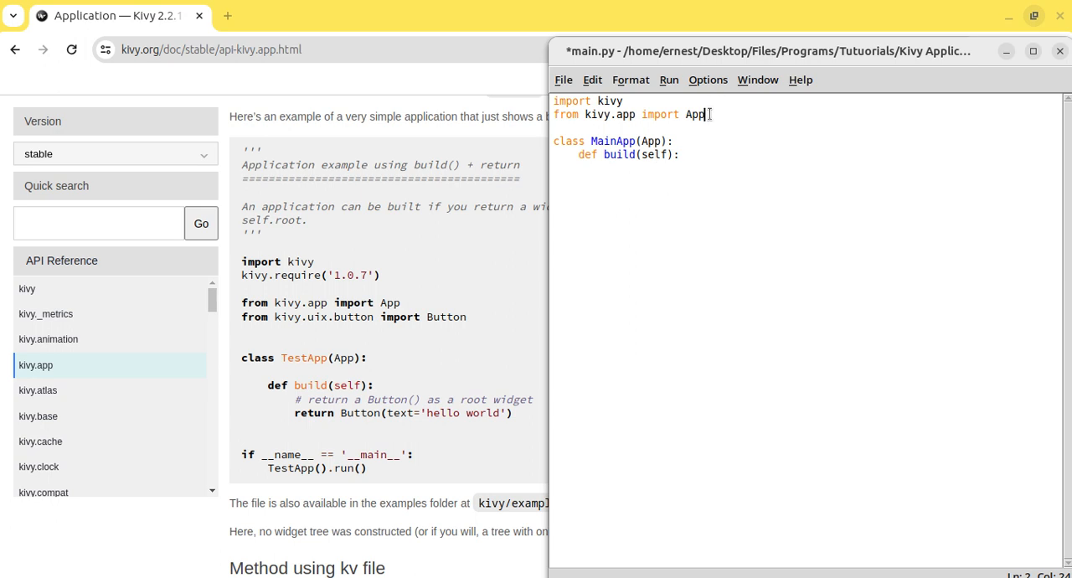
key(Return)
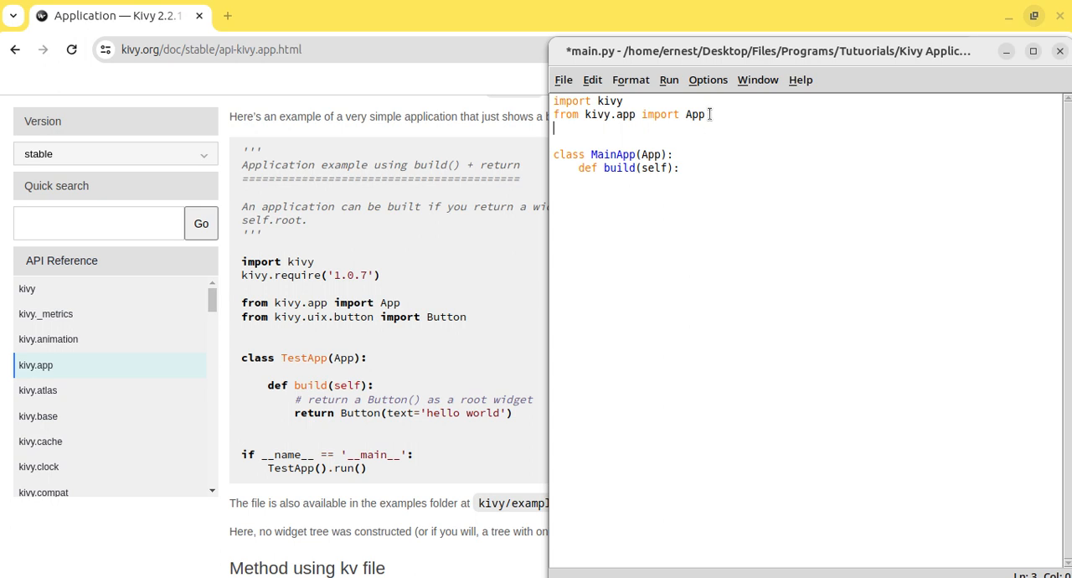
text(from)
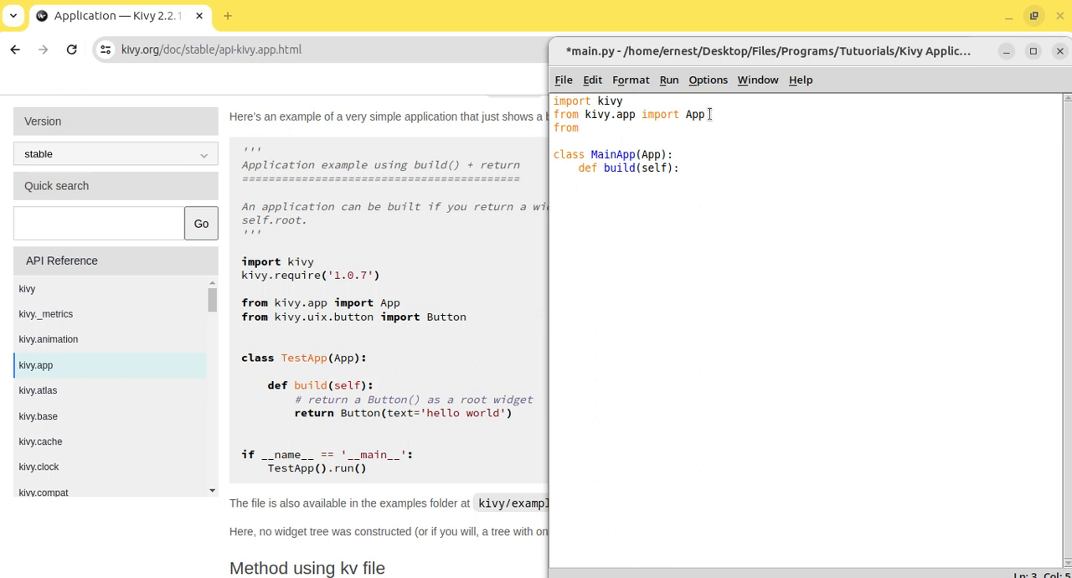
text(kiv)
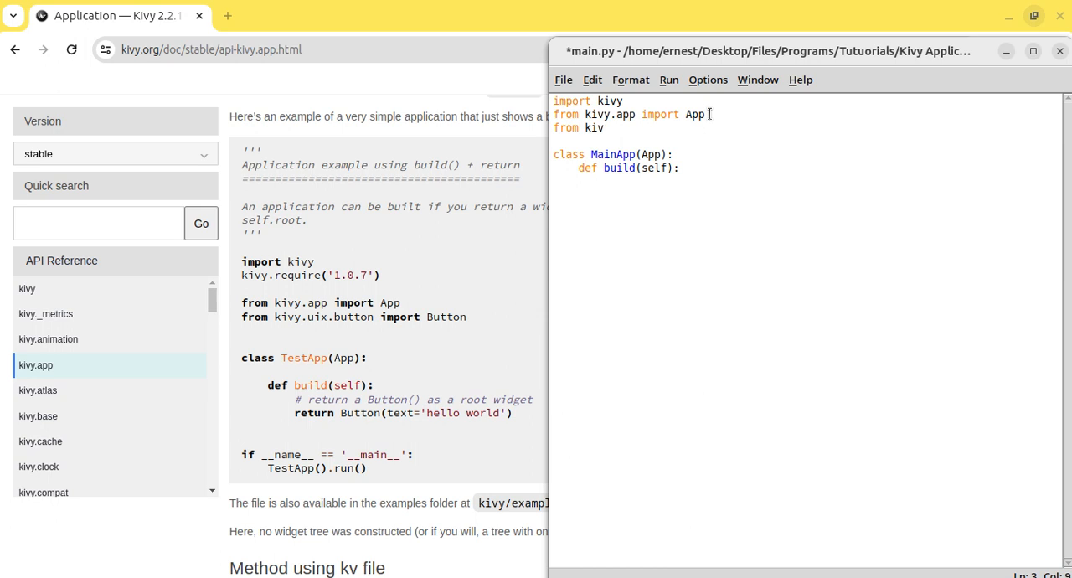
text(y.uix)
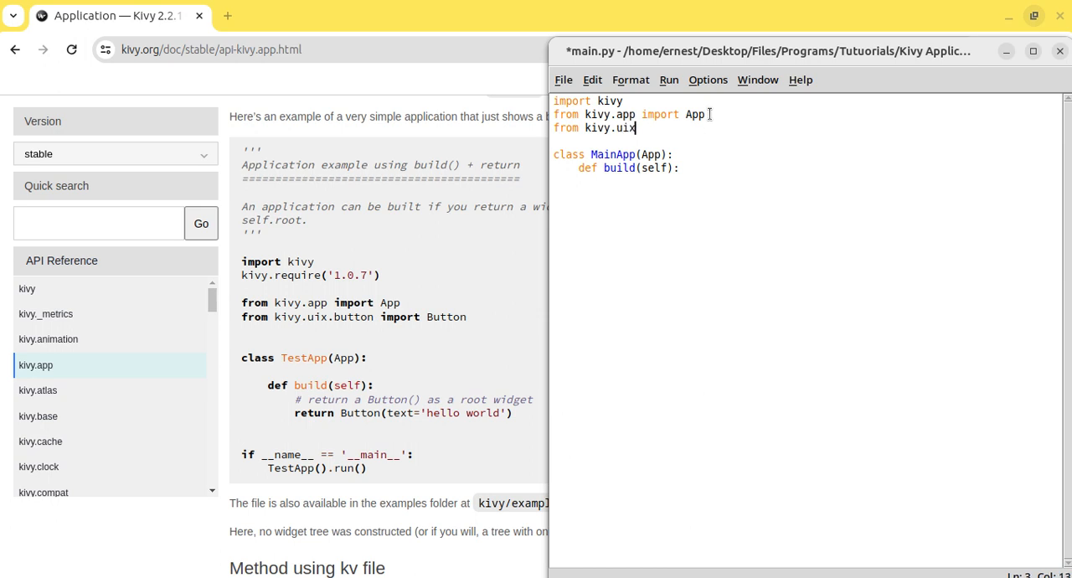
text(.but)
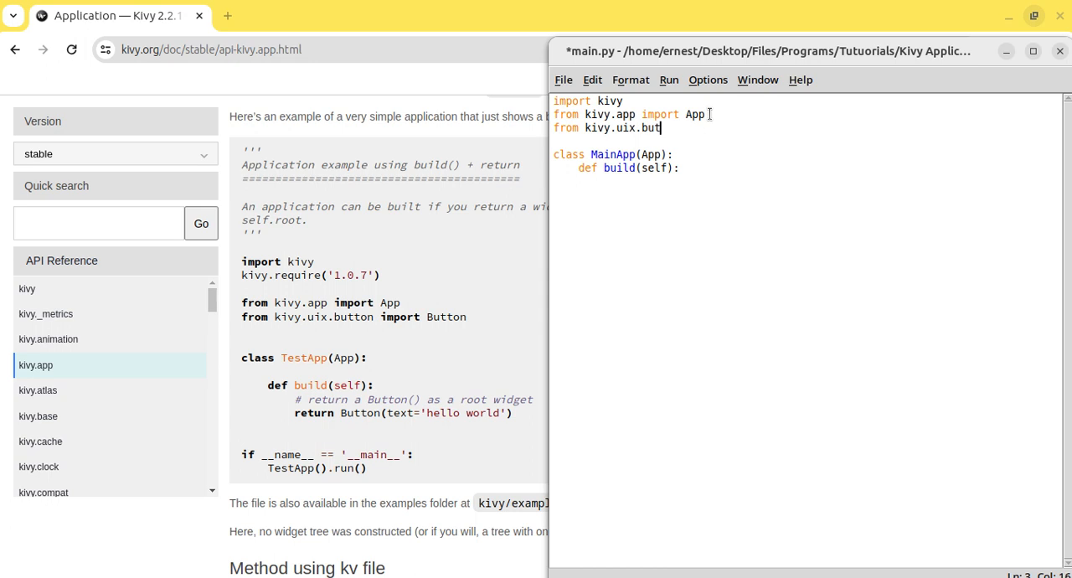
text(ton import Button)
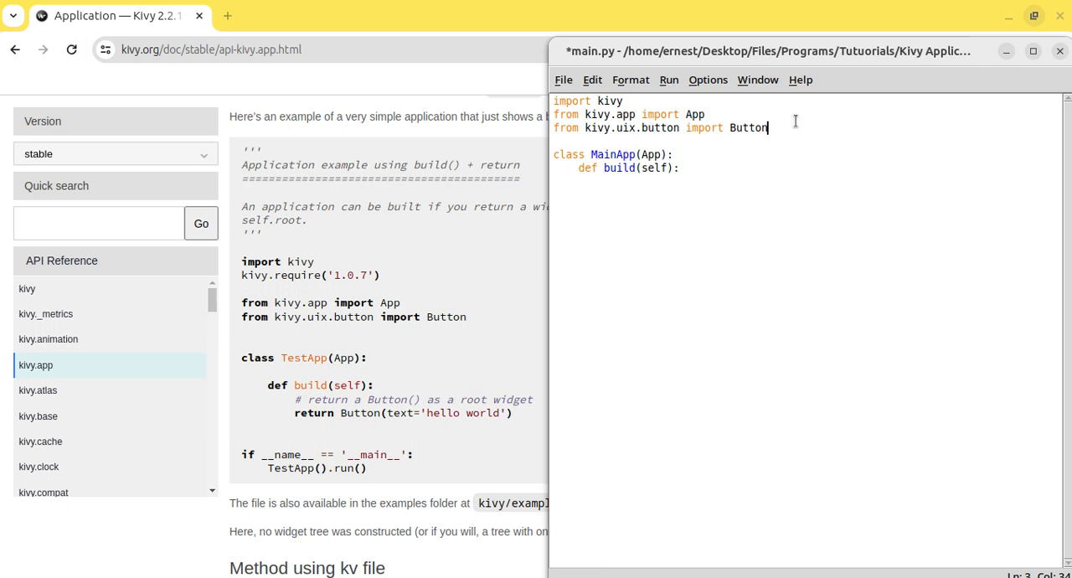
drag(766, 128, 566, 114)
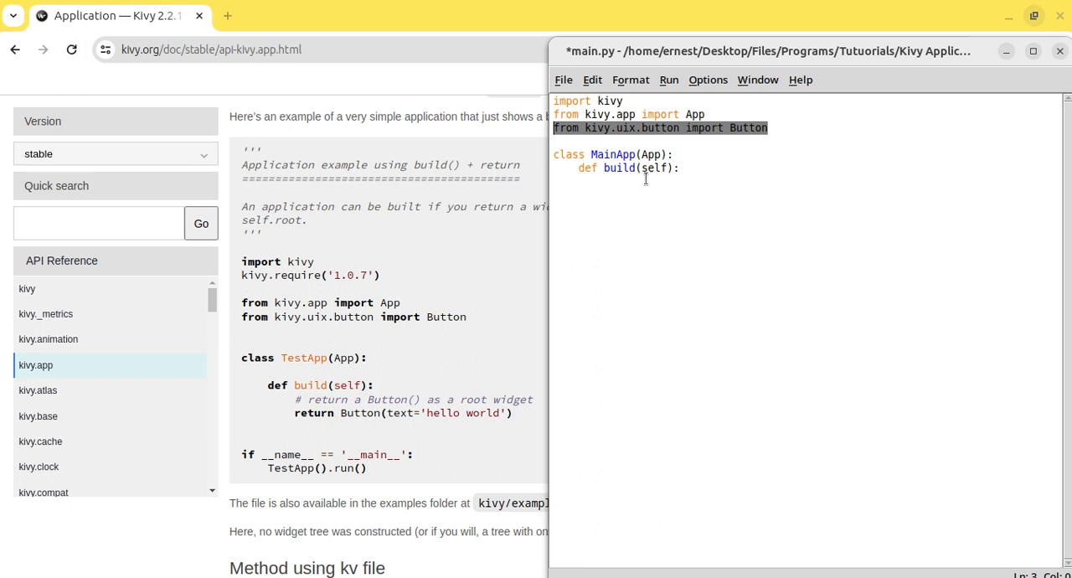
Step: Make build return Button(text="hello world"), leaving a new empty line after it
click(678, 168)
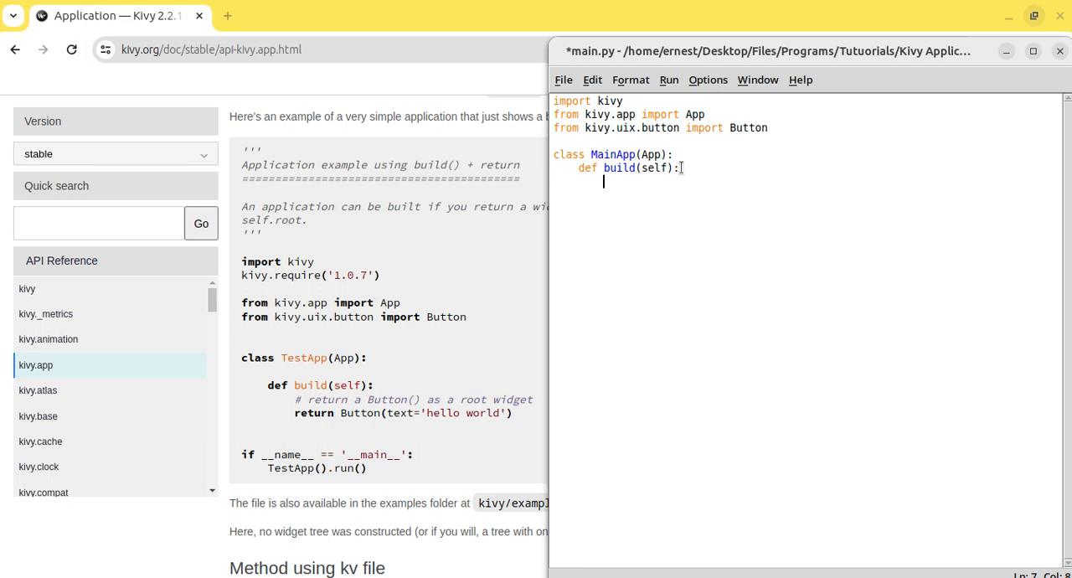
text(return)
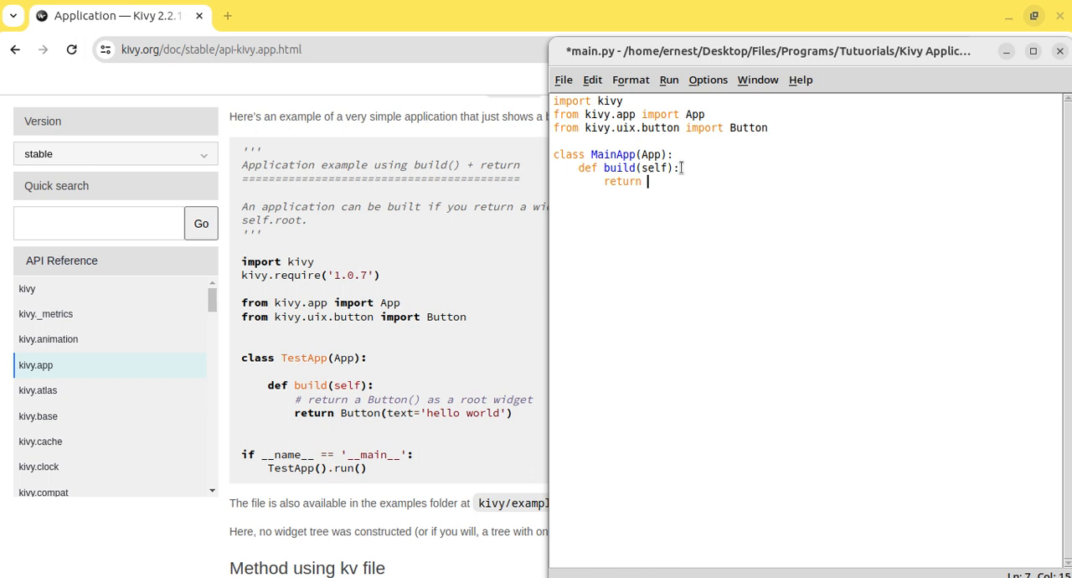
text(Button)
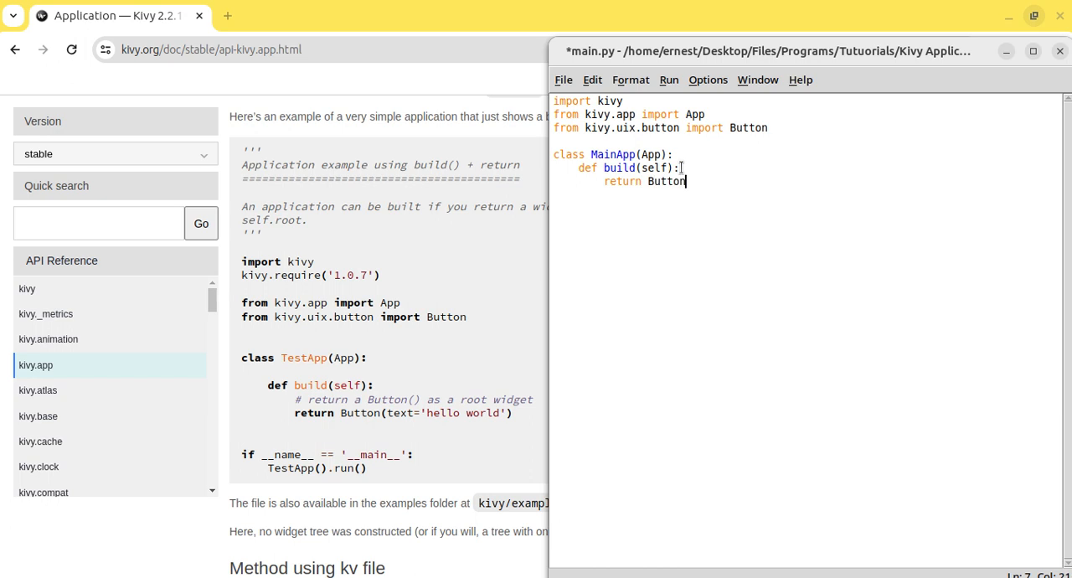
text((t)
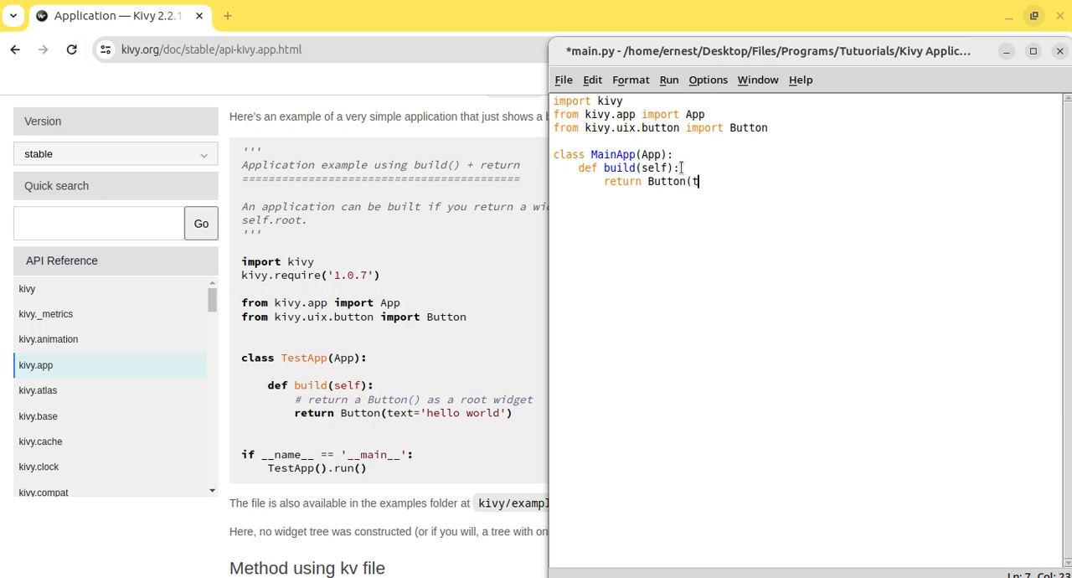
text(ext=)
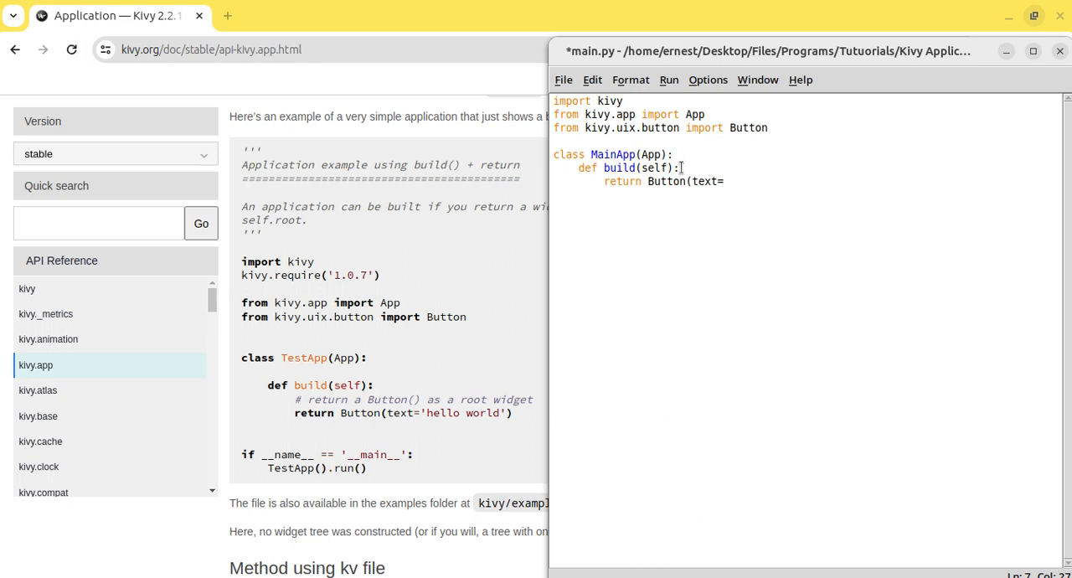
text(')
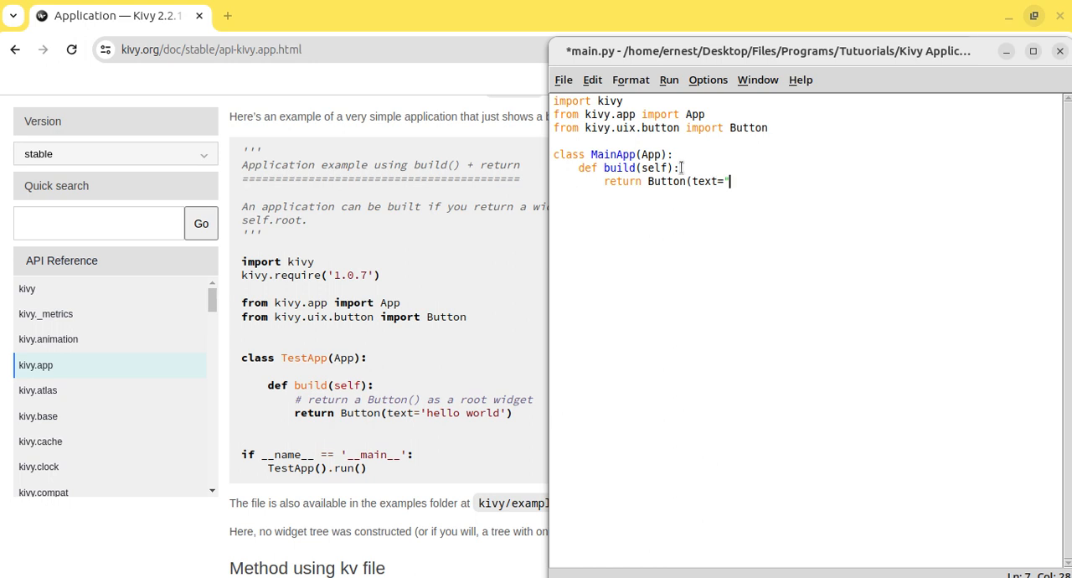
text(hee)
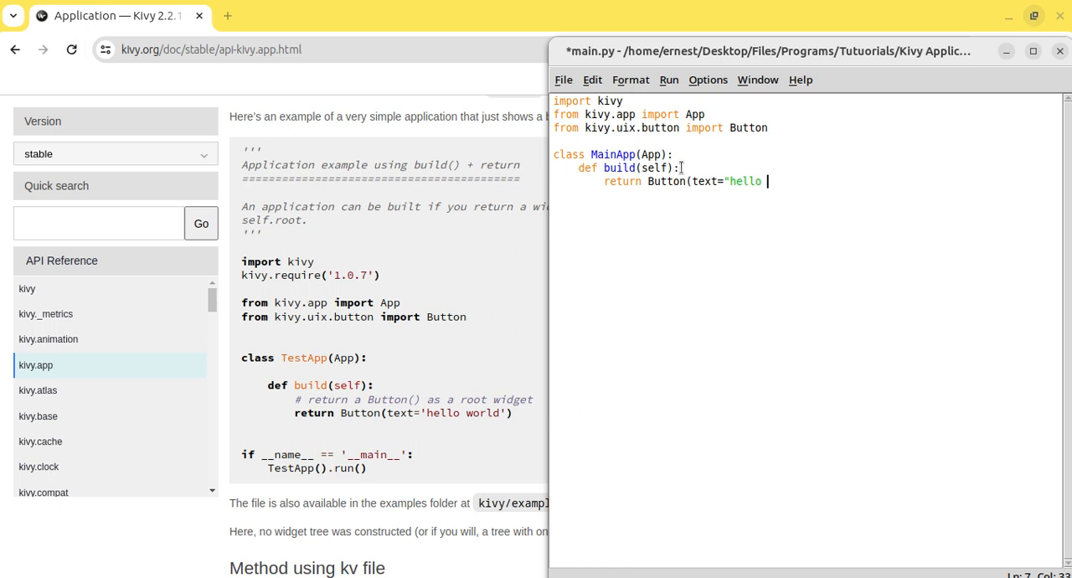
text(world)
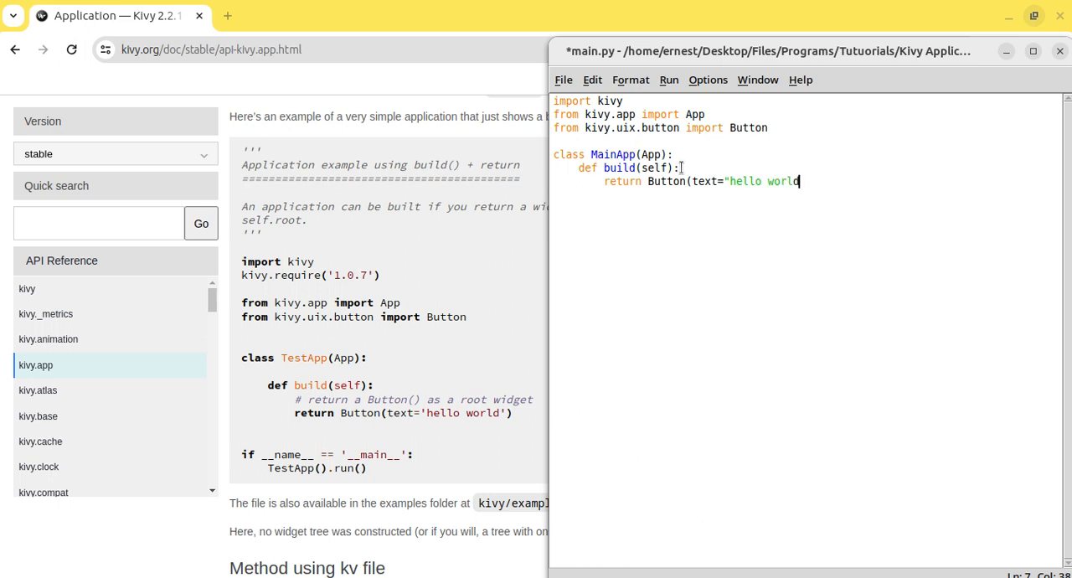
text(")
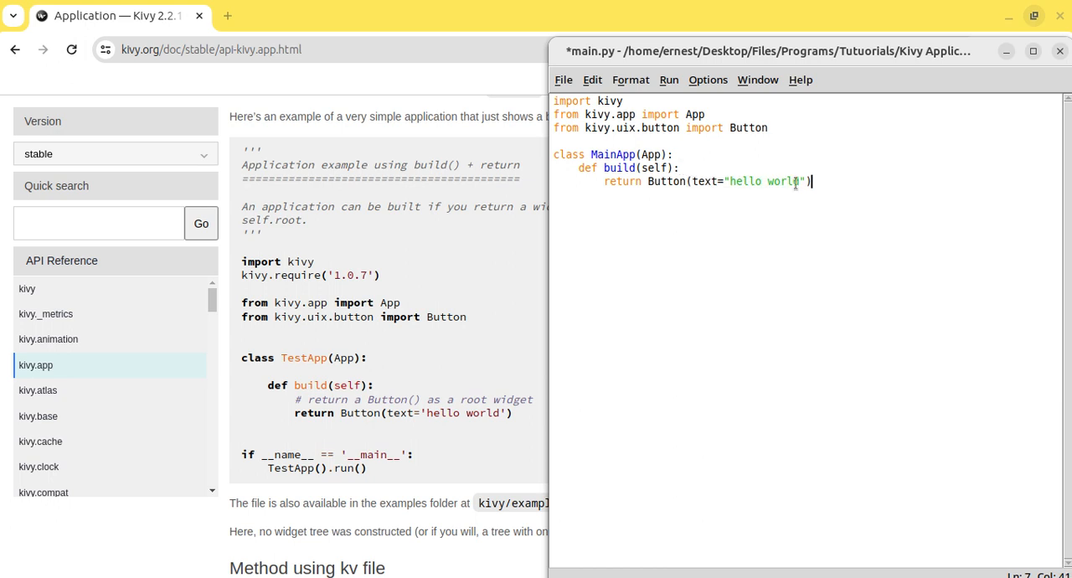
key(Return)
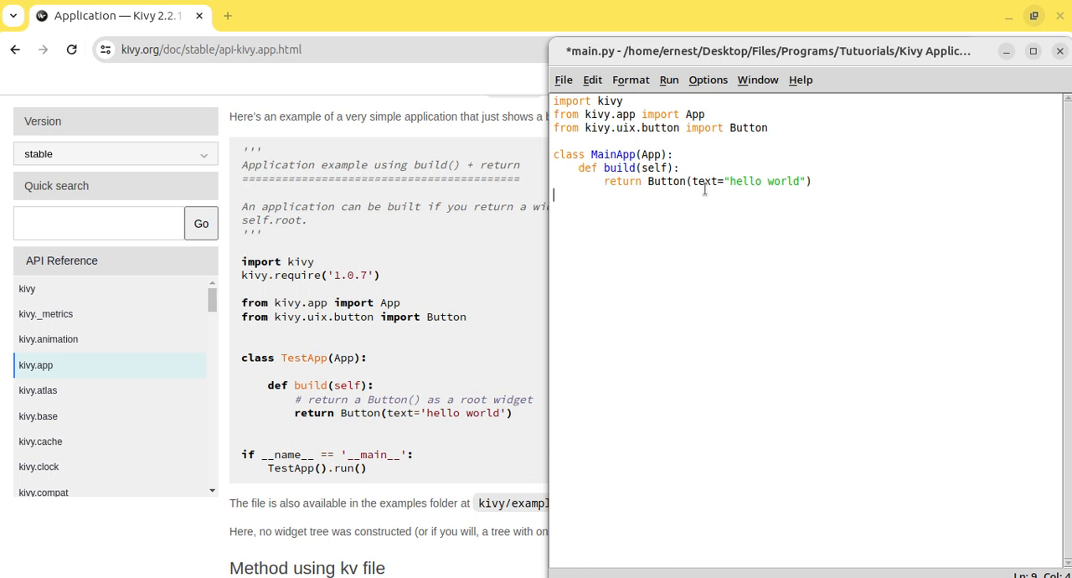
Step: Add MainApp().run() below the class, checking the name matches the class definition
click(817, 182)
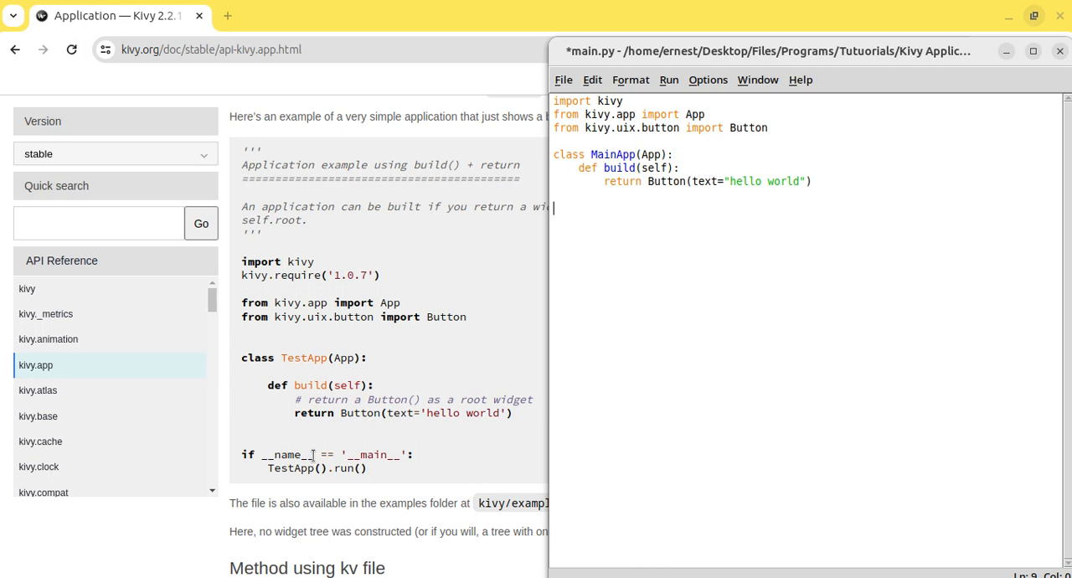
mouse_move(423, 461)
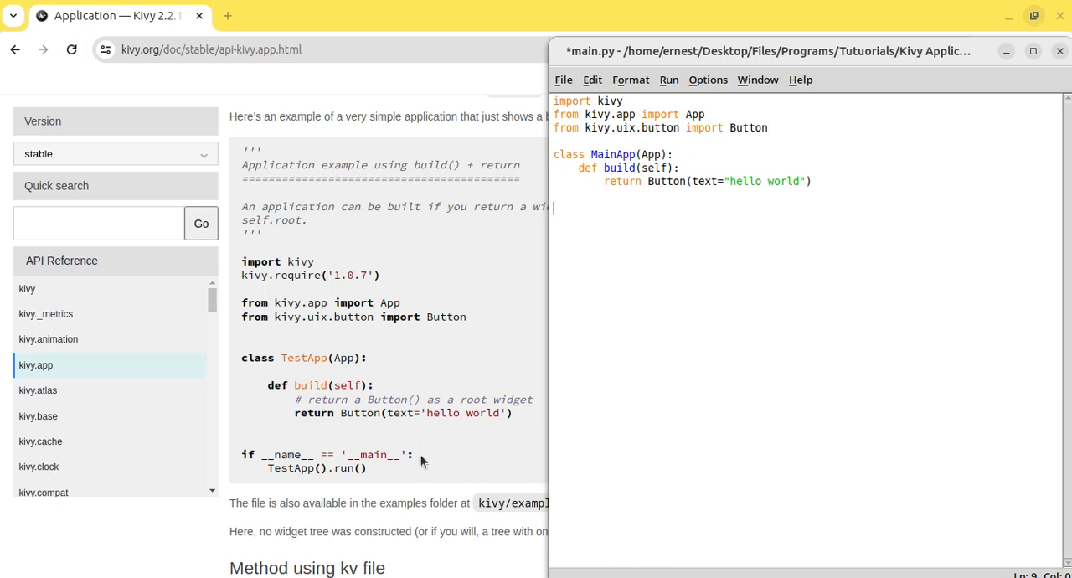
mouse_move(356, 468)
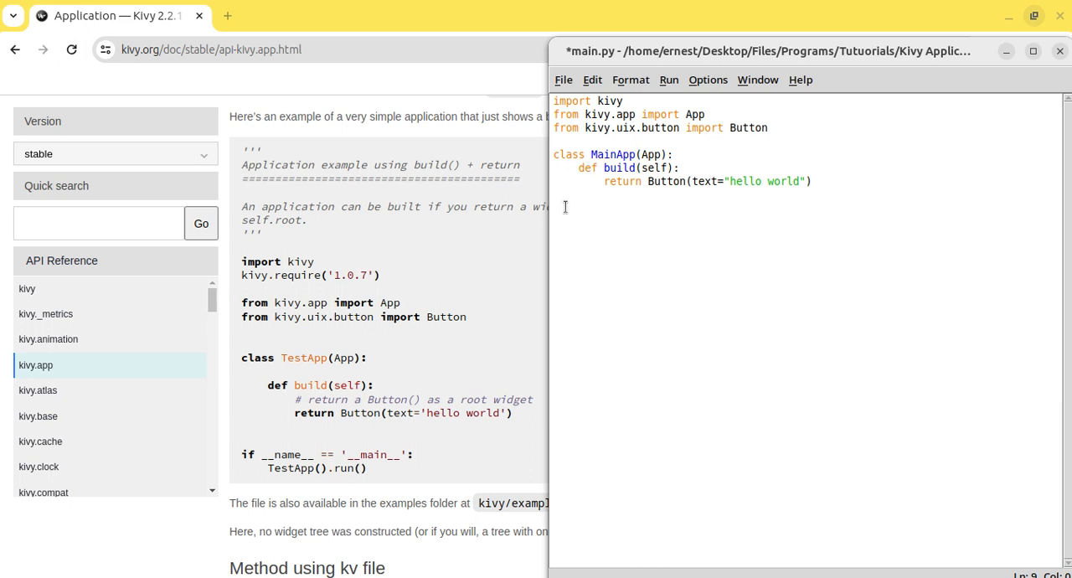
text(MainAP)
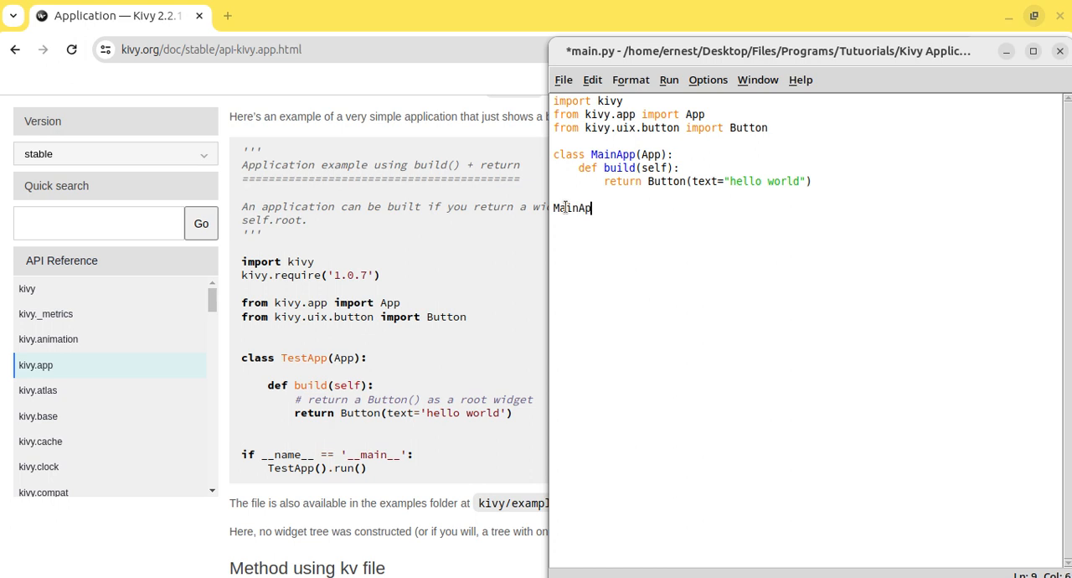
text(p().)
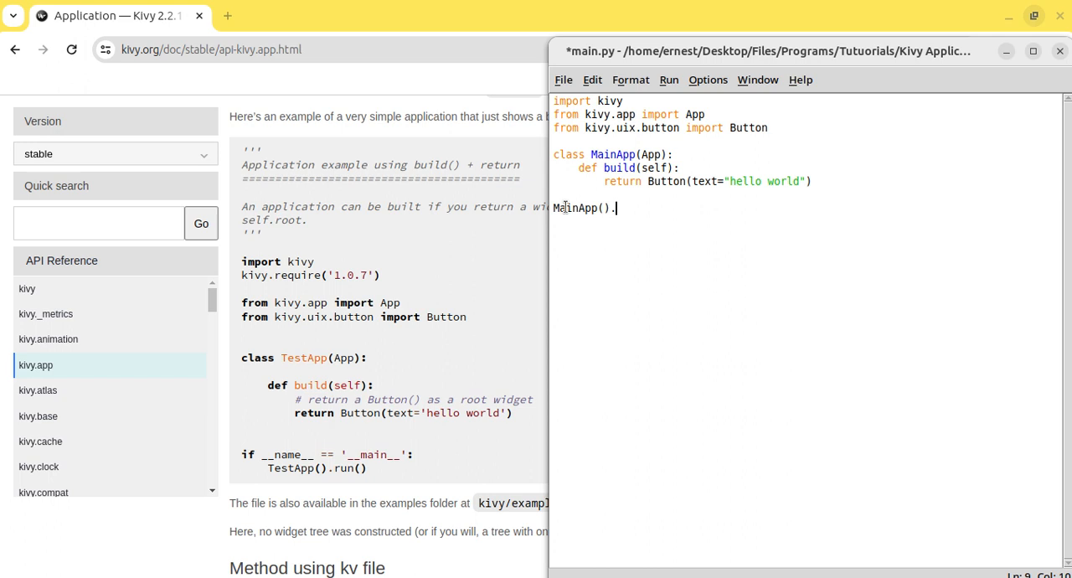
text(run()
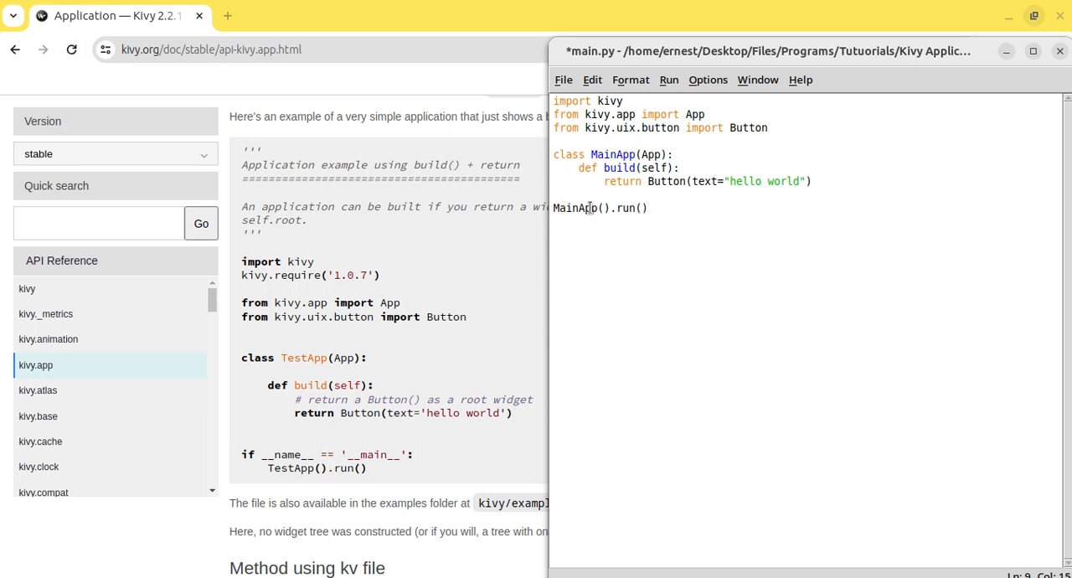
double_click(574, 208)
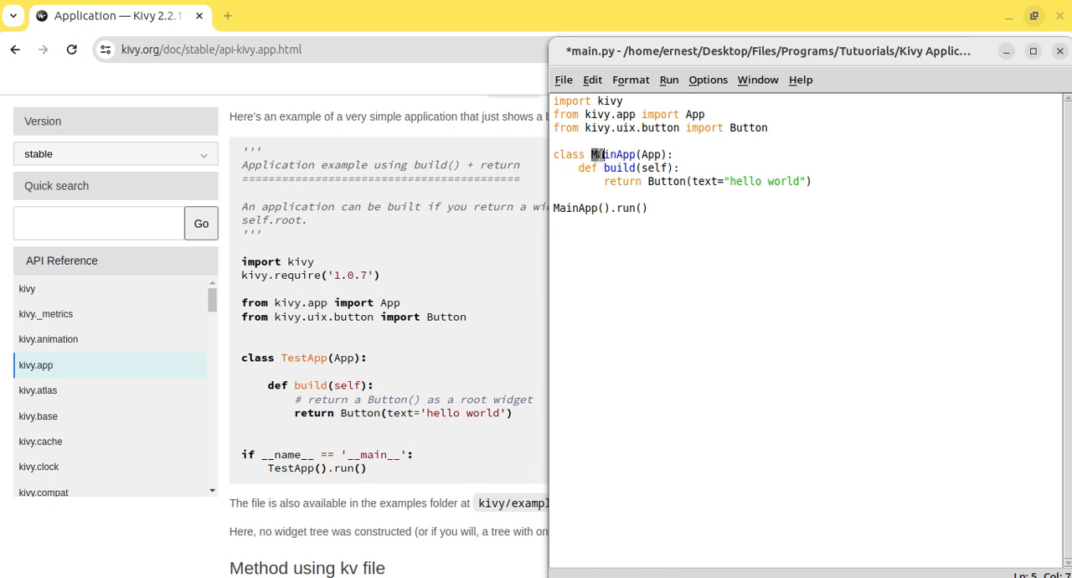
double_click(611, 154)
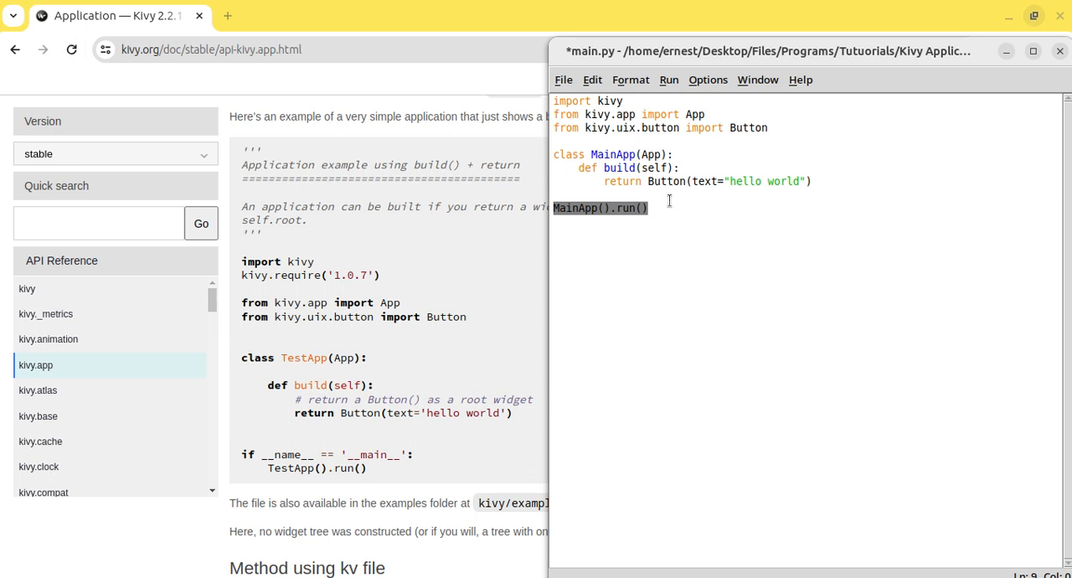
click(661, 207)
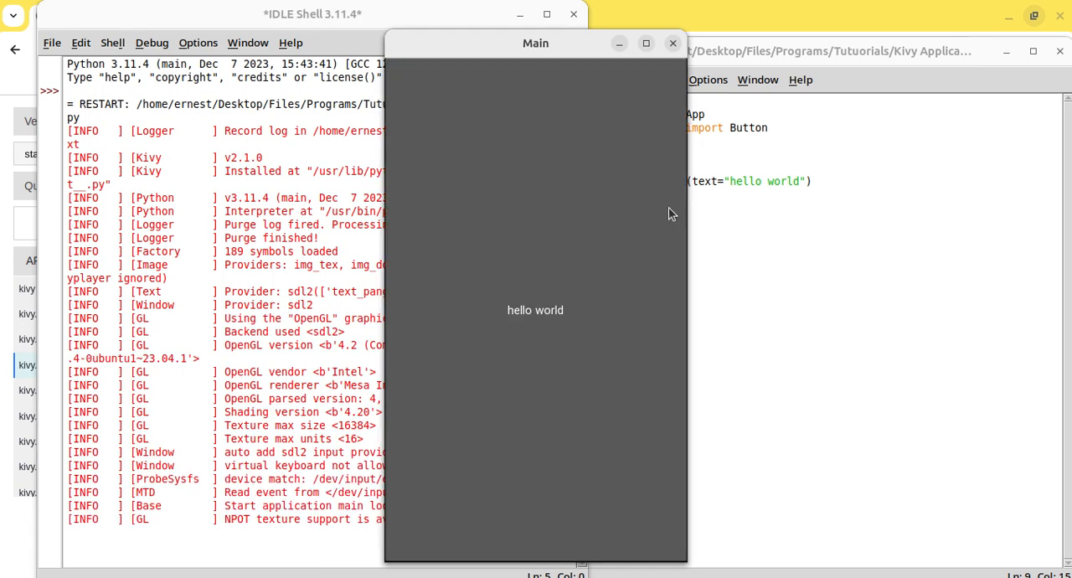
mouse_move(568, 326)
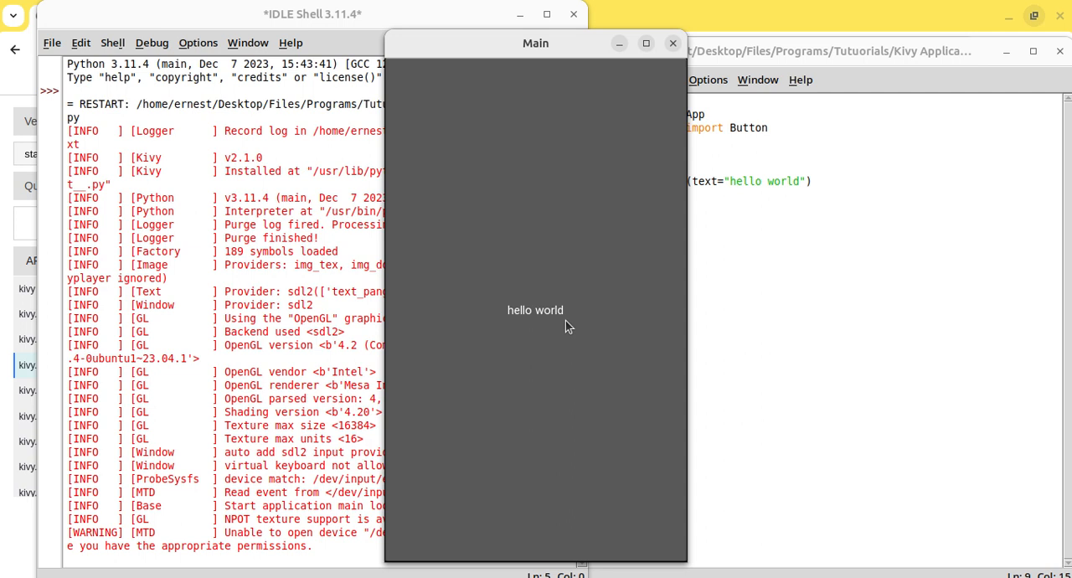
Step: Move the hello world window aside, close it, and confirm killing the program
drag(535, 42, 400, 46)
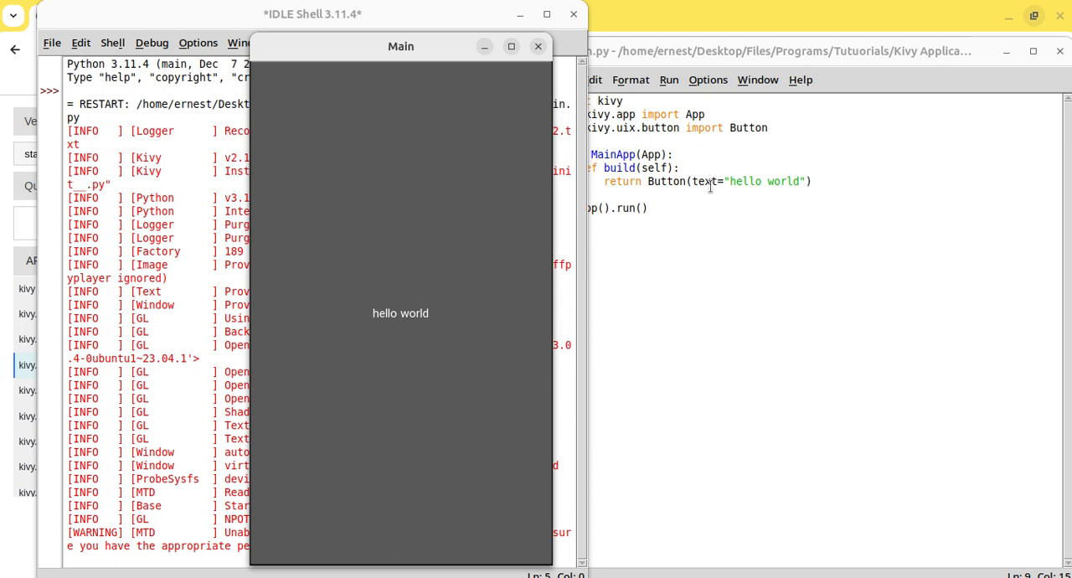
mouse_move(653, 186)
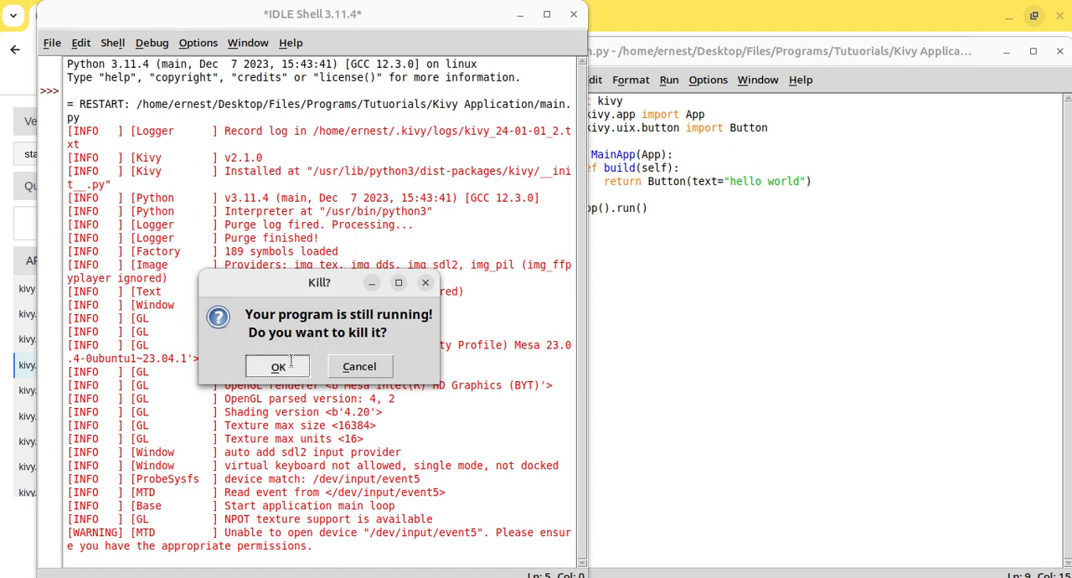
click(277, 366)
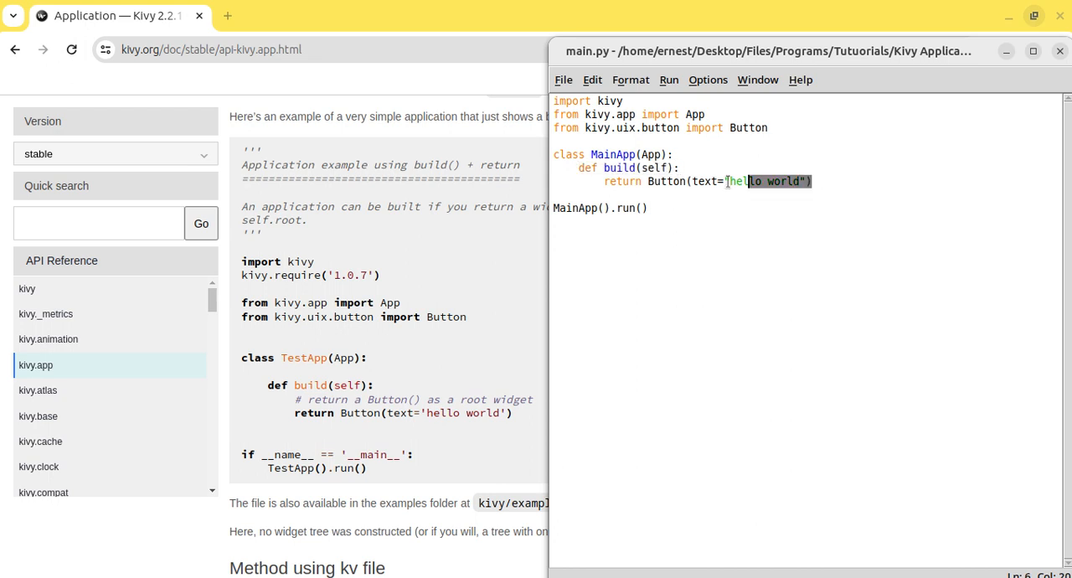
drag(578, 168, 810, 182)
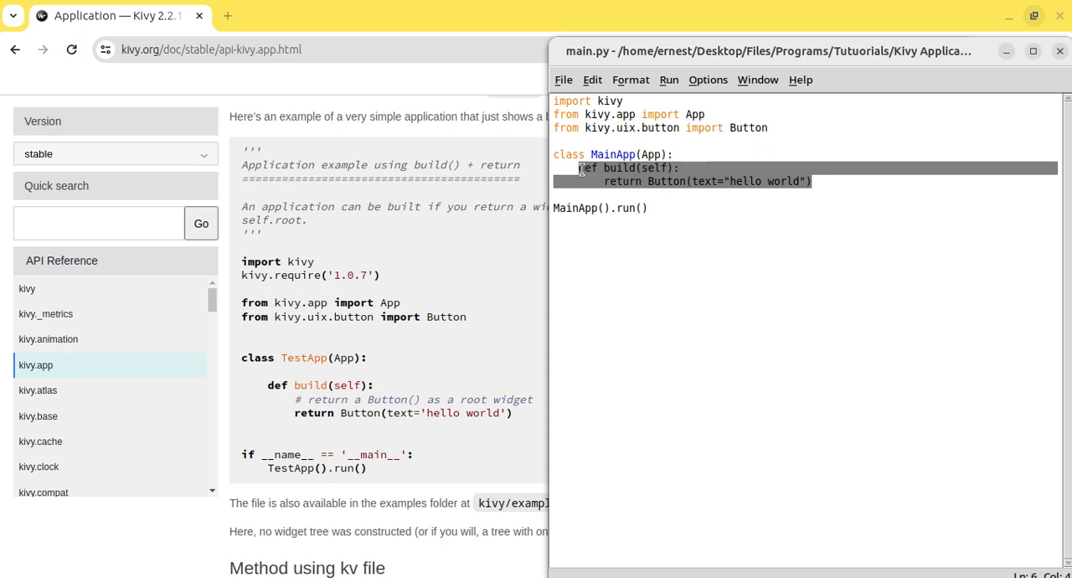
mouse_move(648, 191)
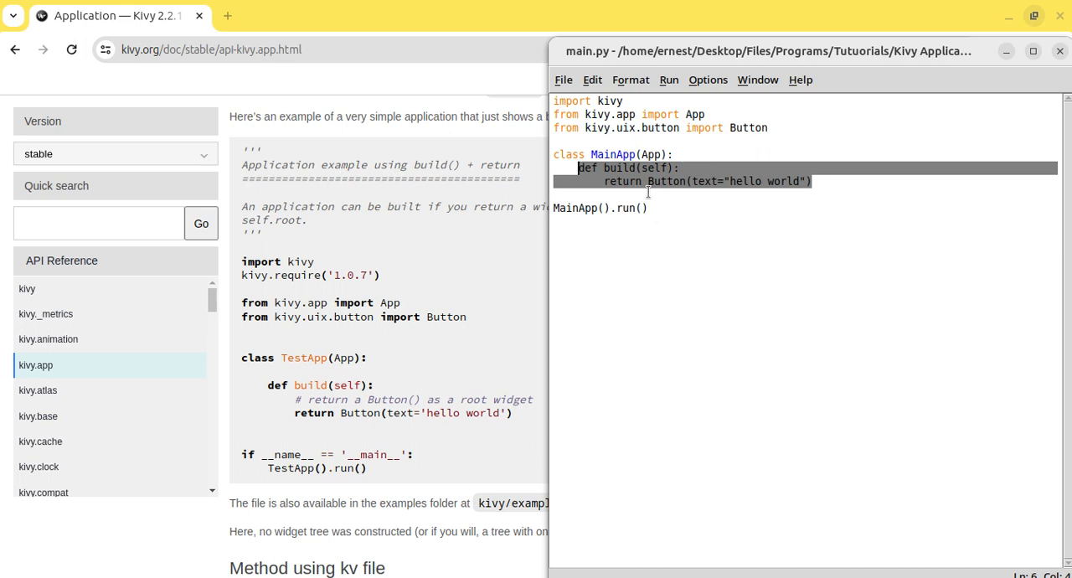
mouse_move(664, 212)
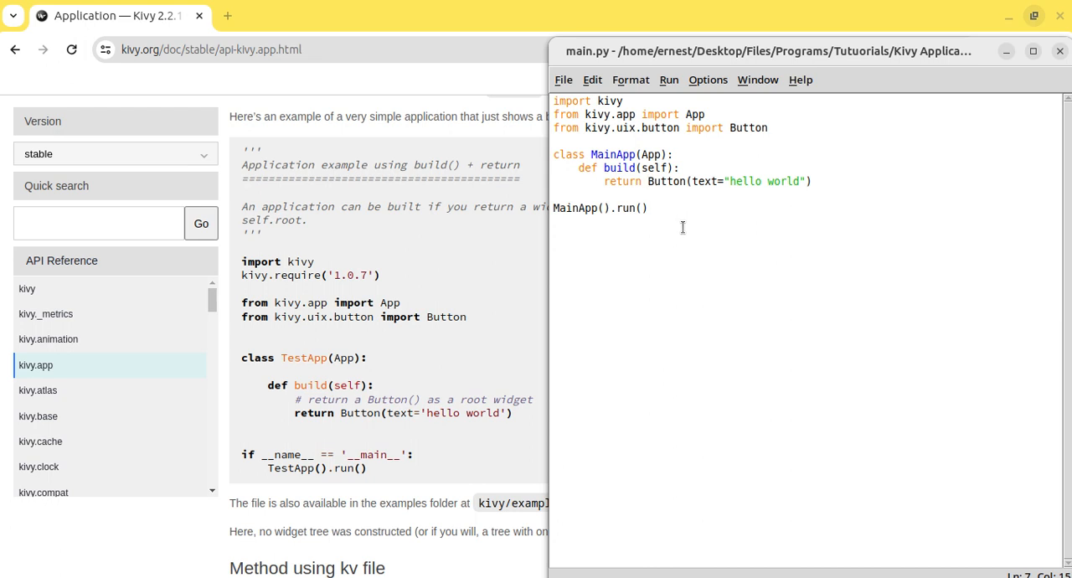
mouse_move(735, 203)
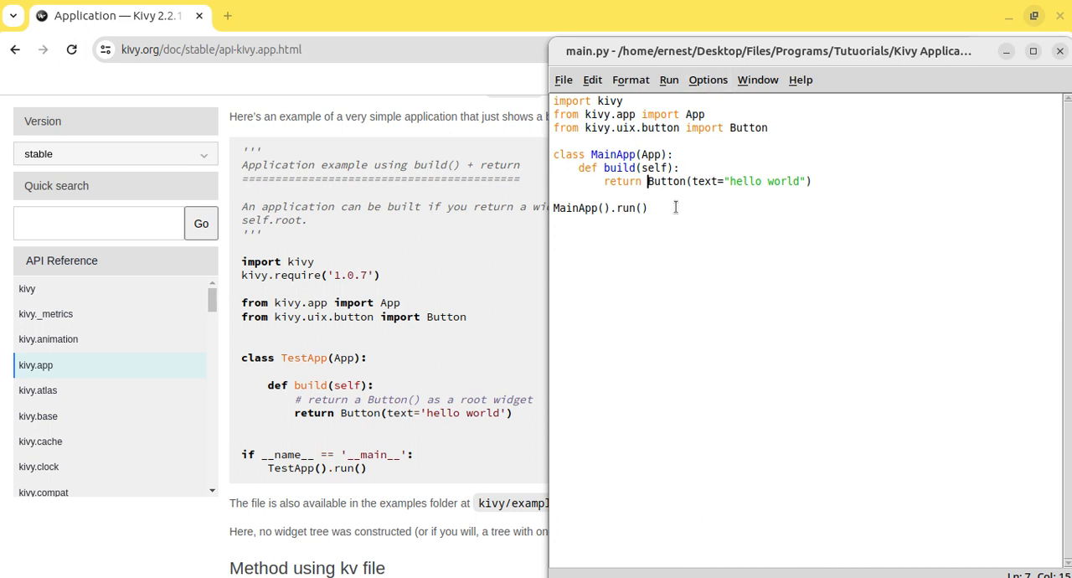
Step: Create a new untitled file and position its window beside main.py
click(562, 79)
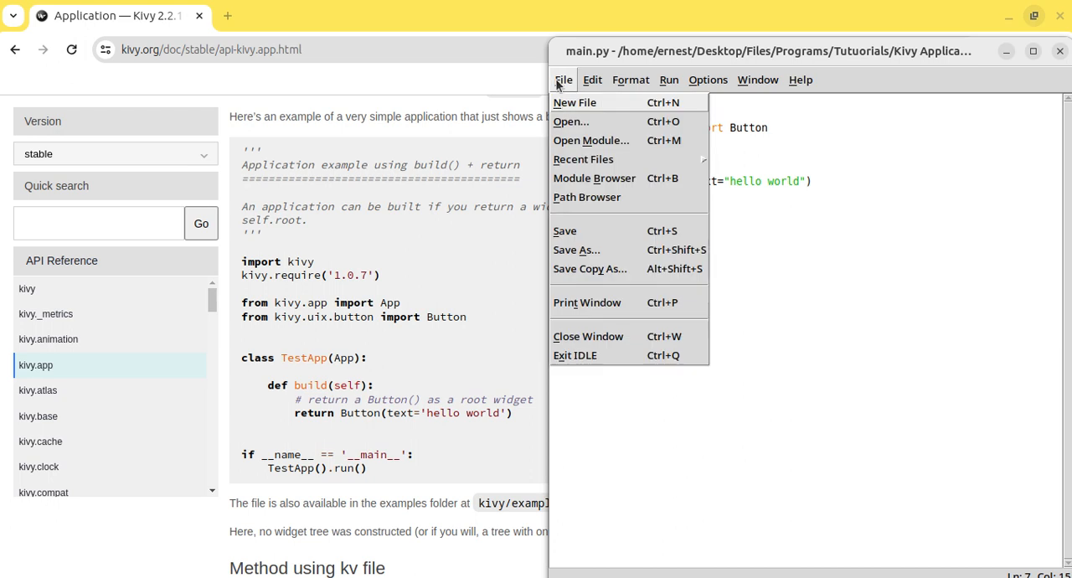
mouse_move(756, 237)
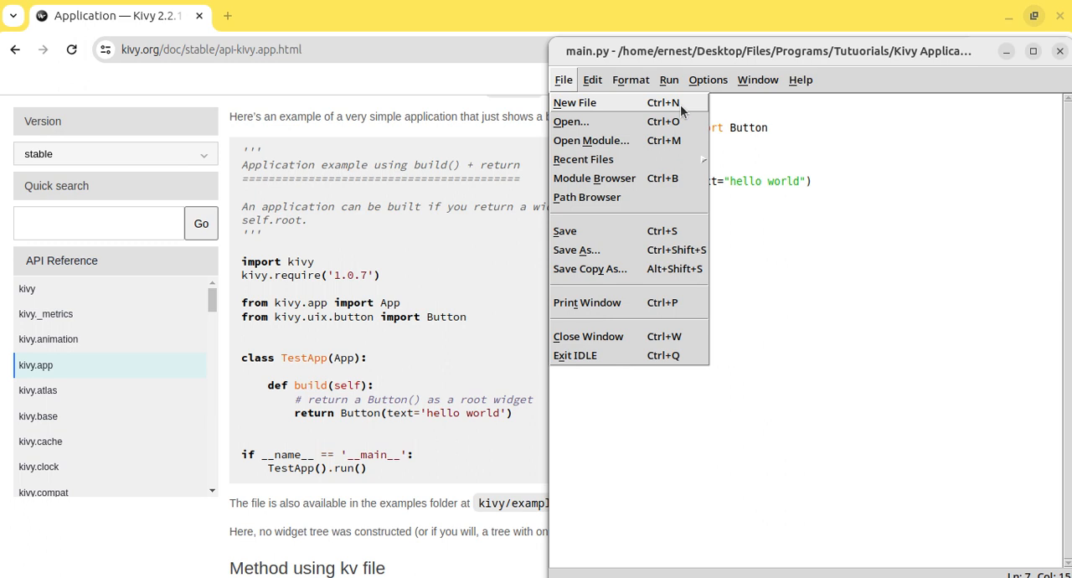
mouse_move(701, 117)
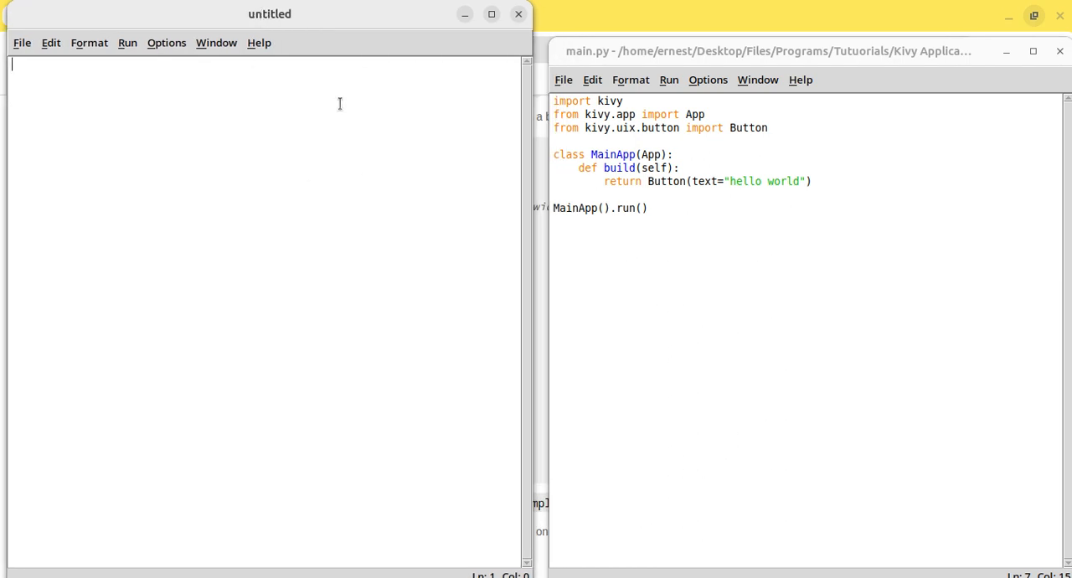
mouse_move(306, 136)
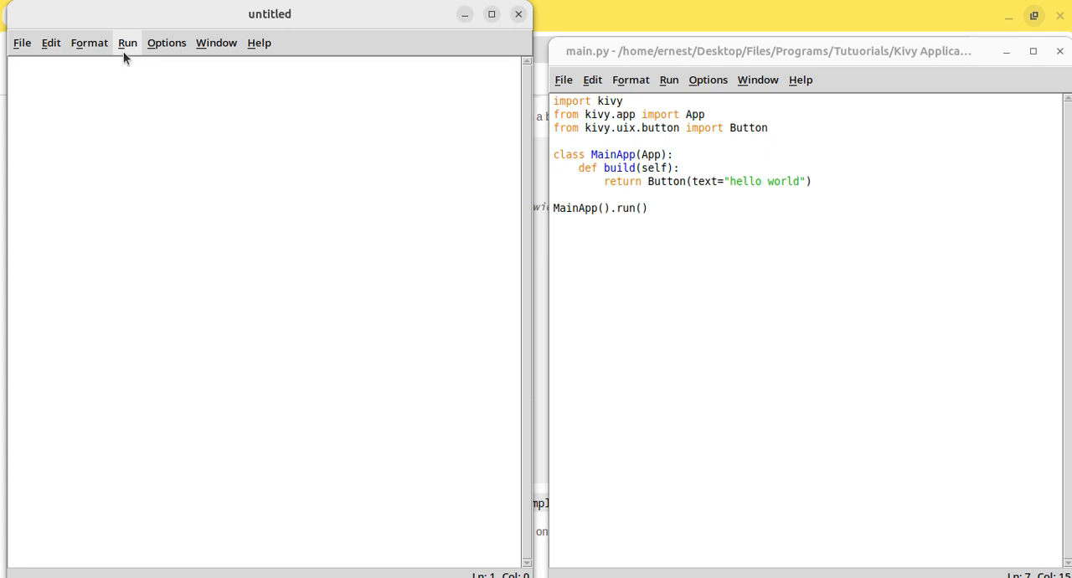
mouse_move(329, 174)
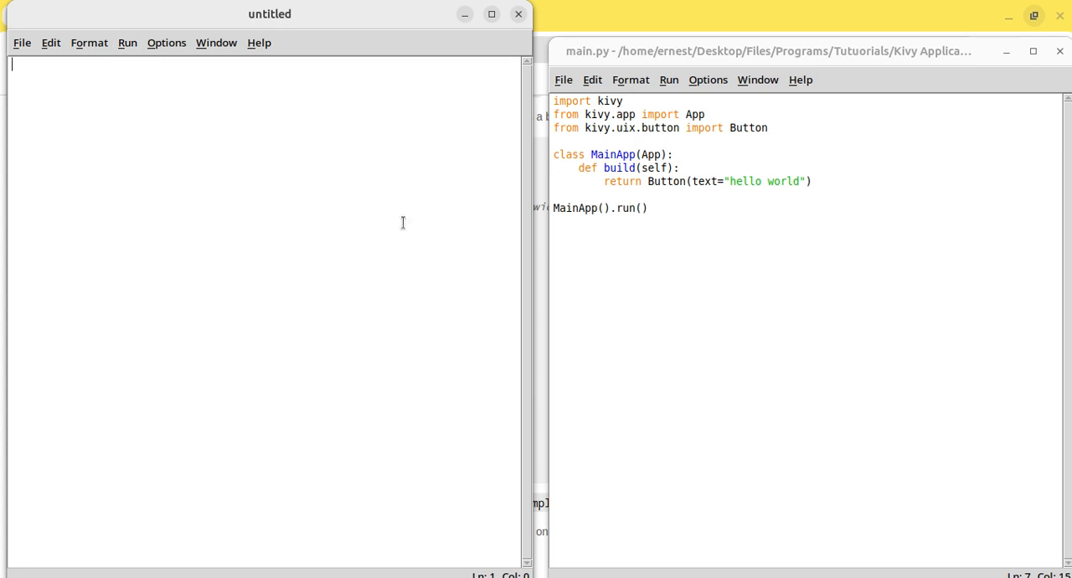
mouse_move(615, 186)
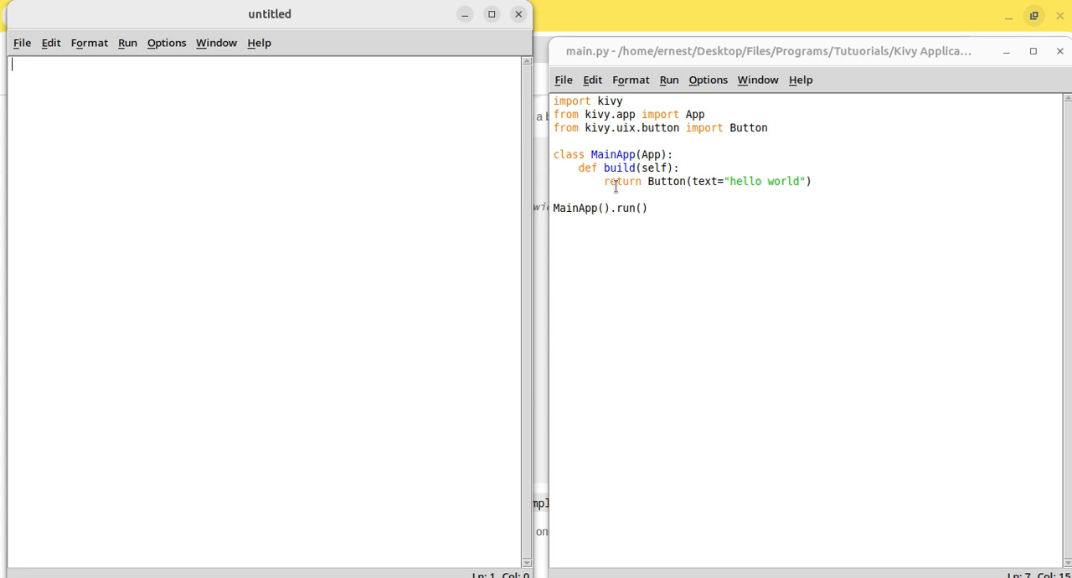
mouse_move(84, 66)
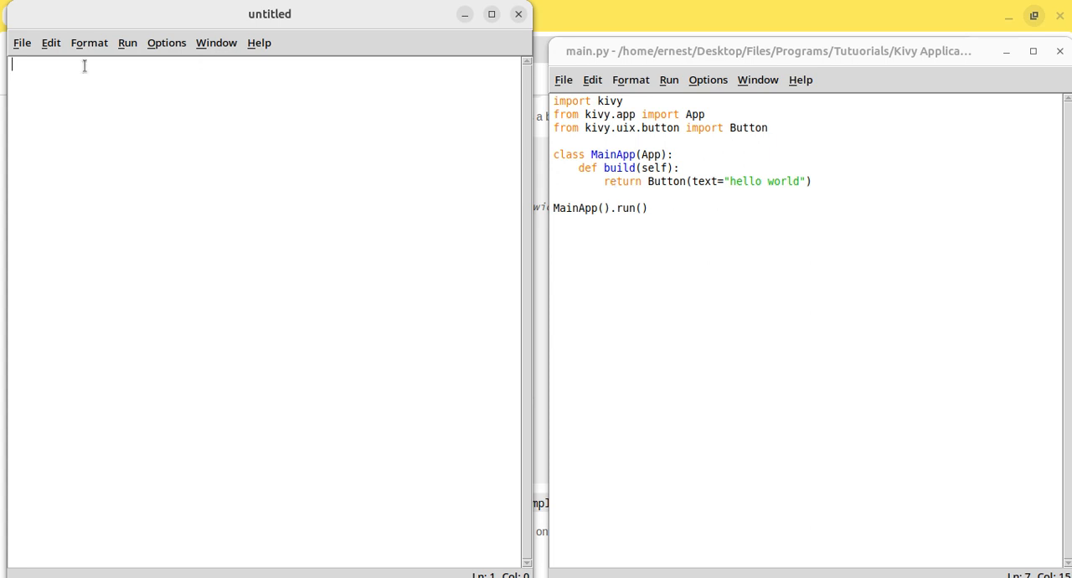
mouse_move(451, 207)
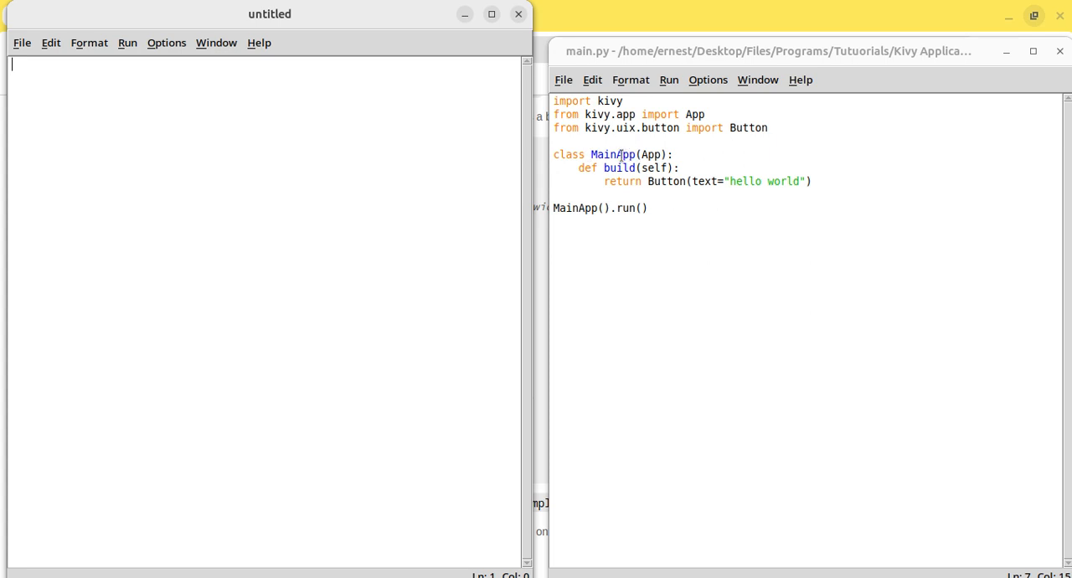
mouse_move(298, 36)
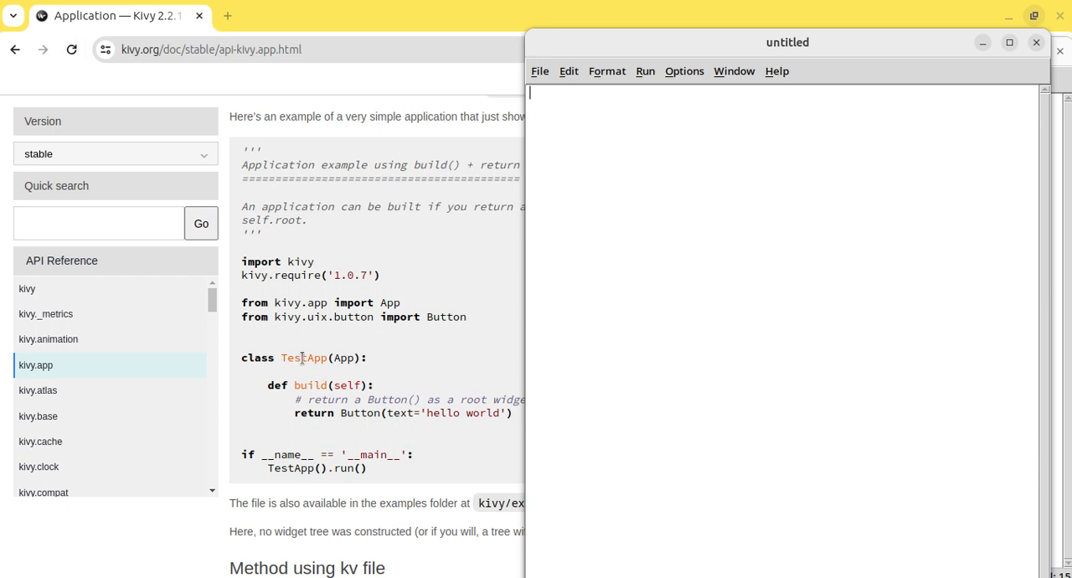
drag(787, 42, 412, 61)
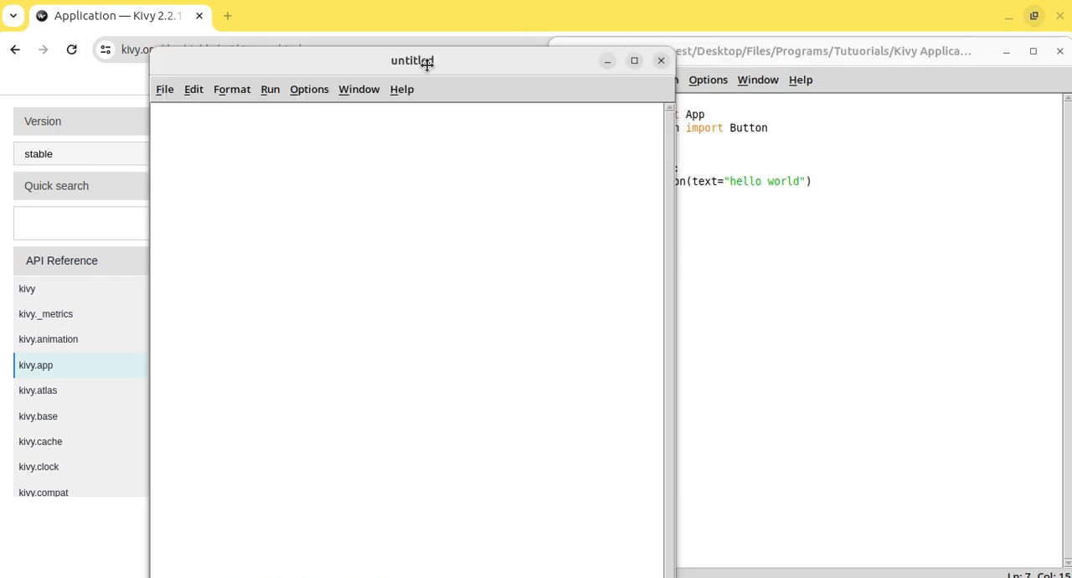
drag(412, 61, 292, 36)
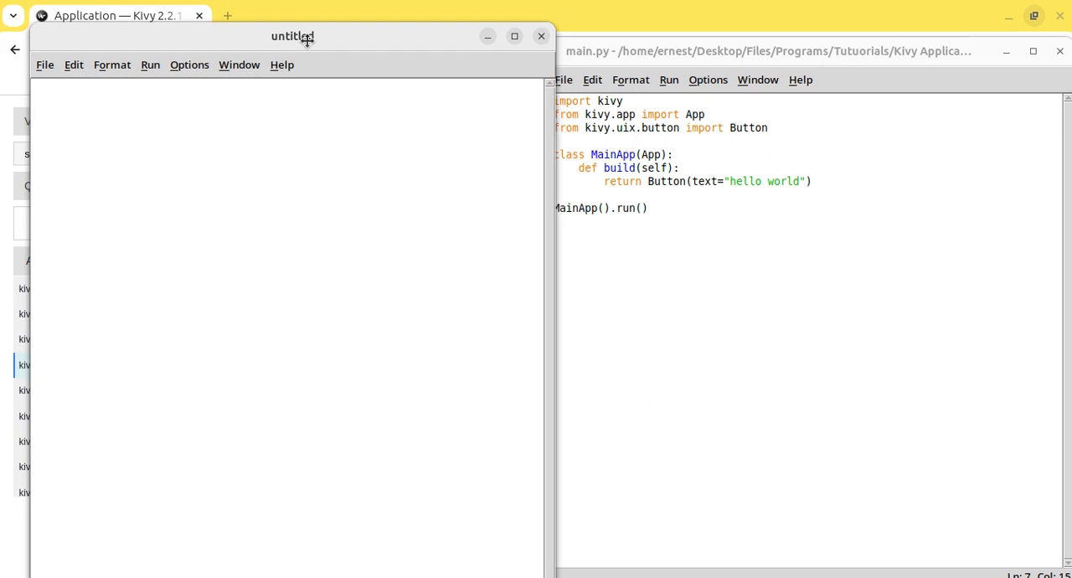
Step: Use Save As to name the empty file main.kv and save it
click(45, 63)
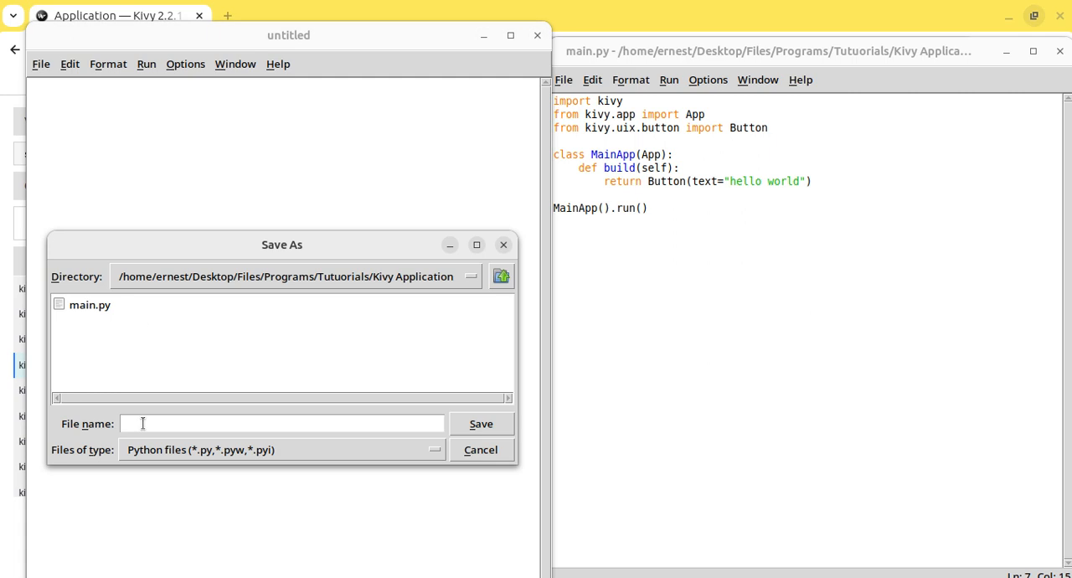
text(main.kv)
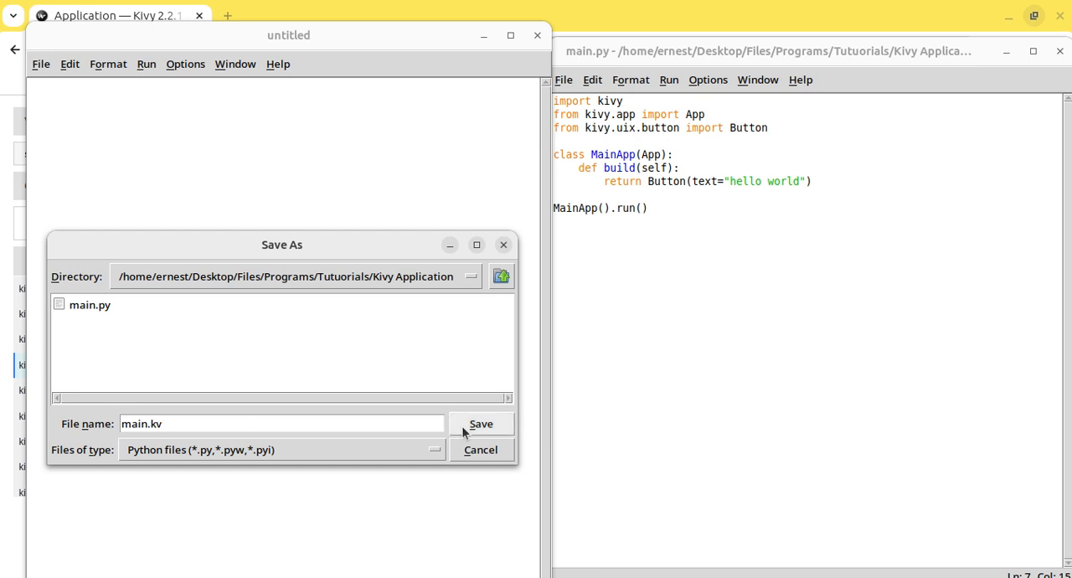
click(481, 423)
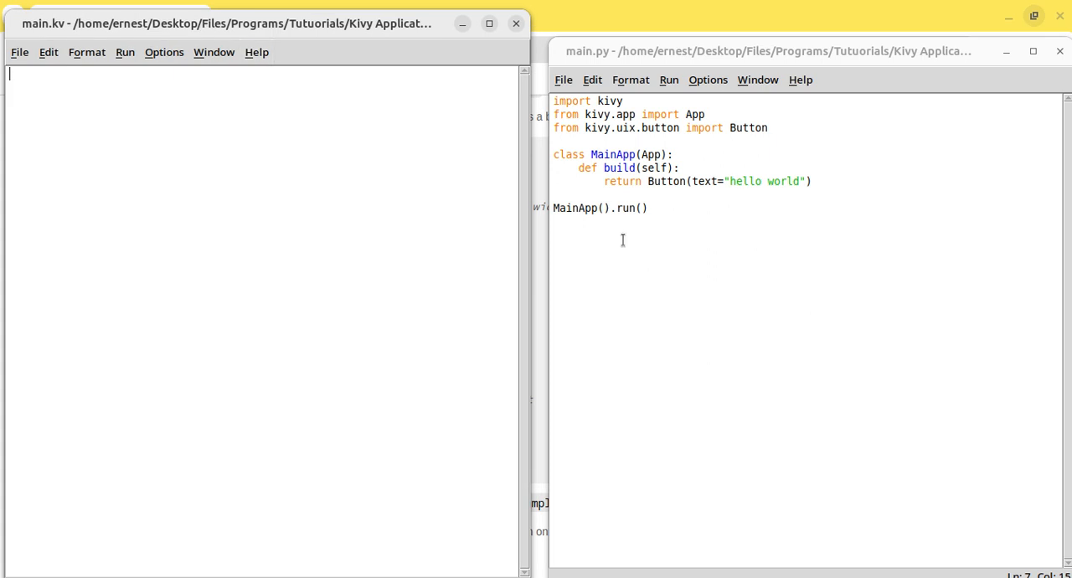
mouse_move(615, 180)
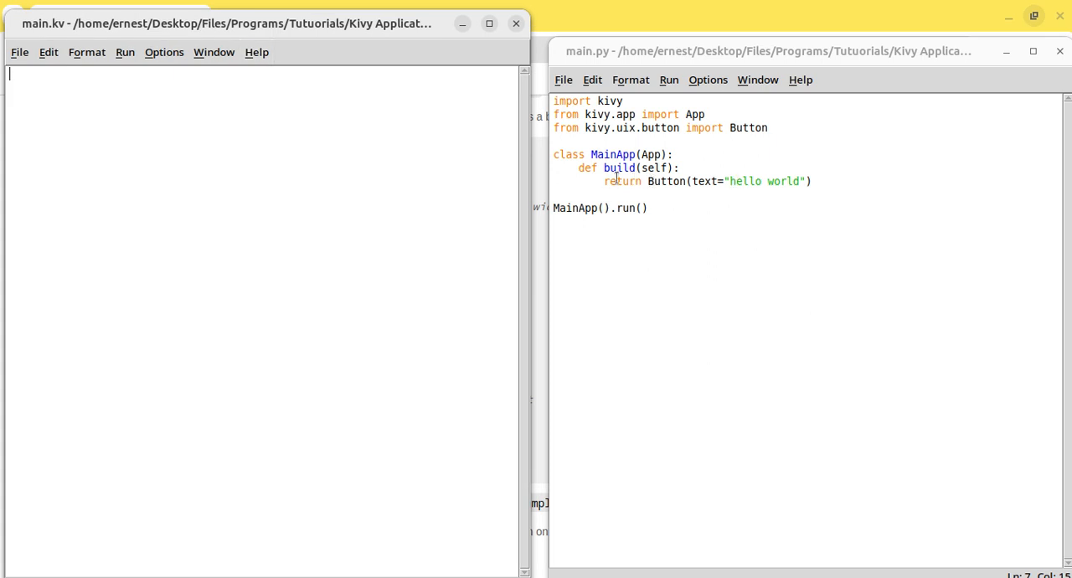
Step: Select and delete MainApp's build method, typing pass in its place
click(812, 181)
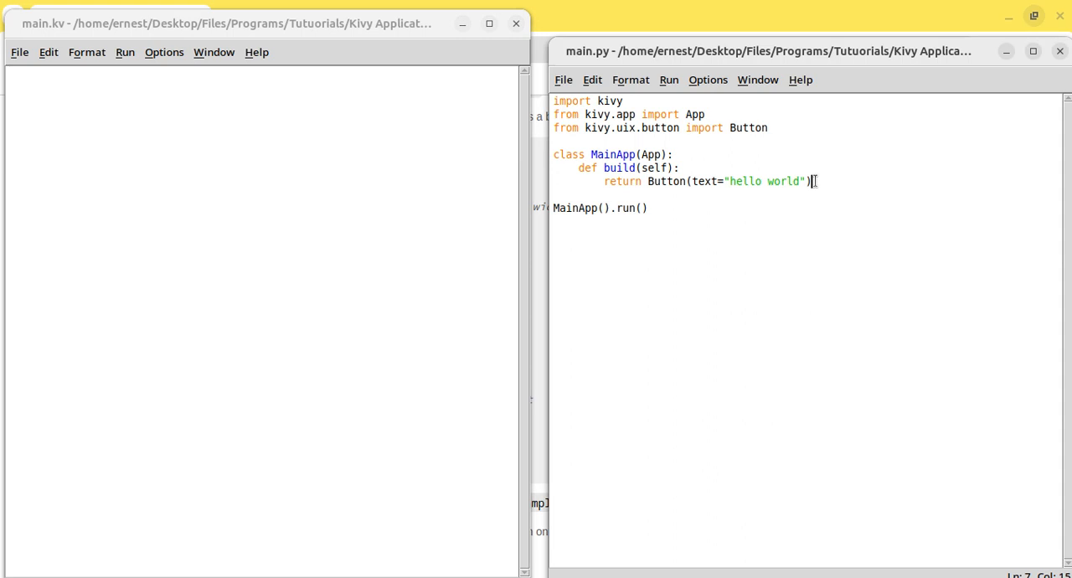
drag(816, 181, 578, 168)
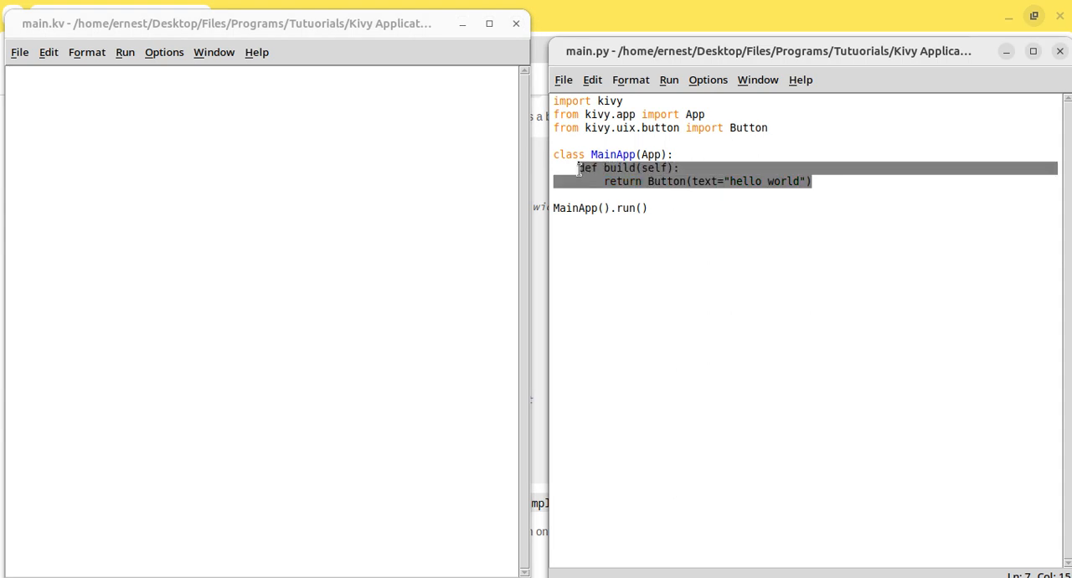
key(Delete)
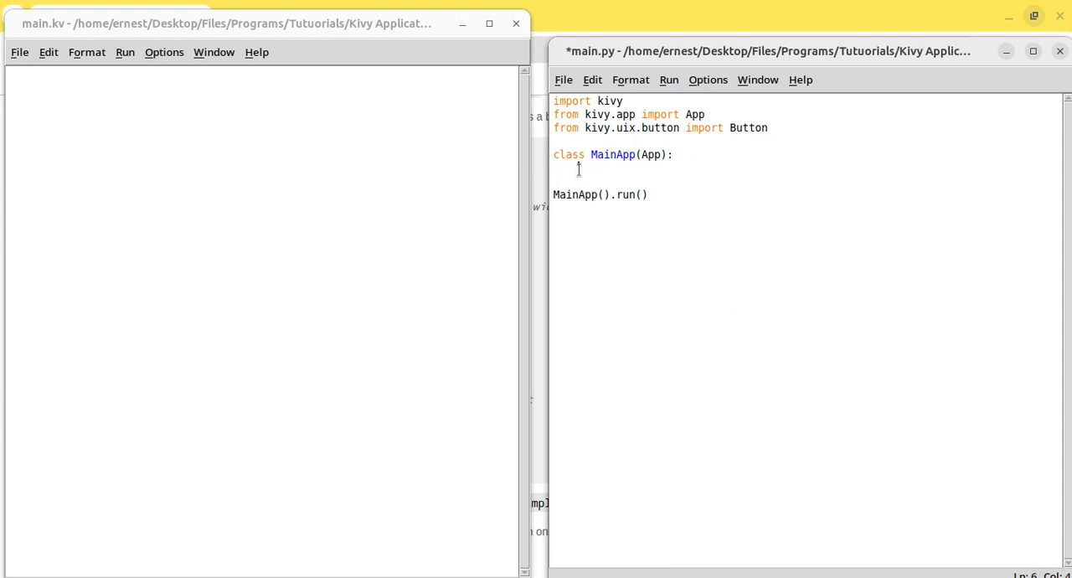
text(pass)
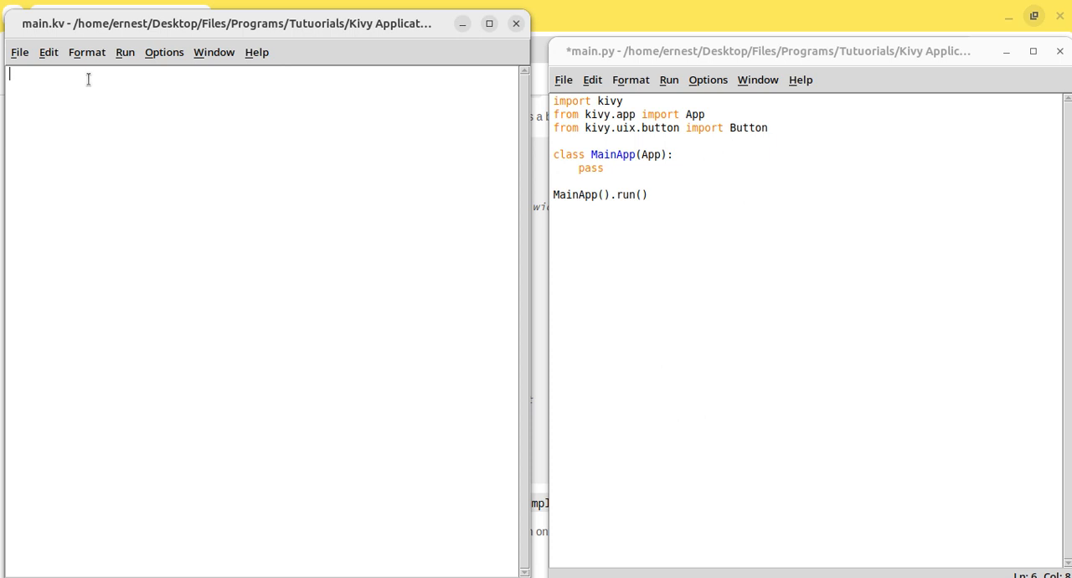
Step: Type a 'Button:' rule with an indented 'text: "Hello World"' line into main.kv
text(But)
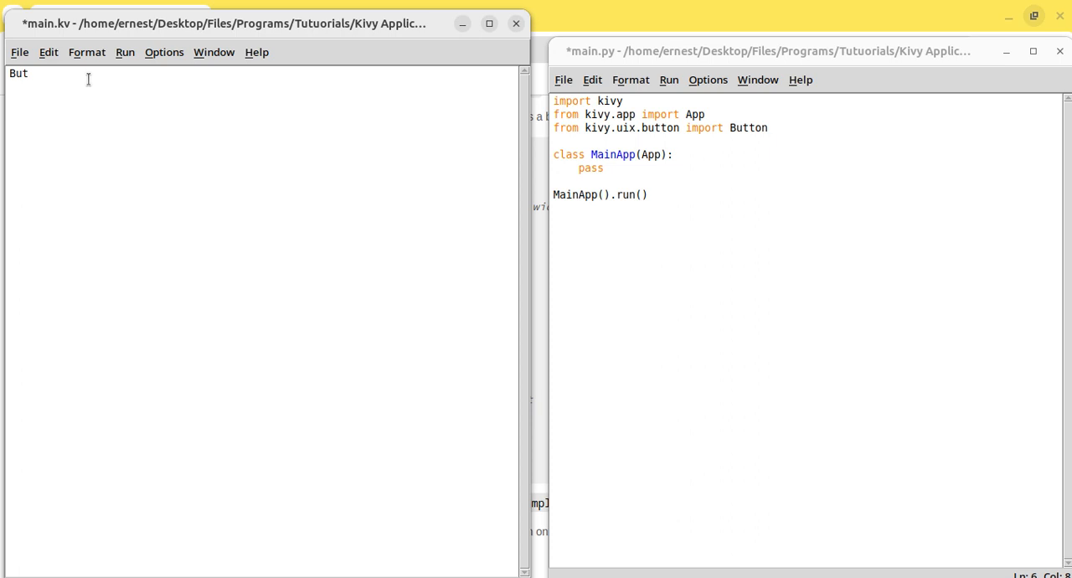
text(ton:)
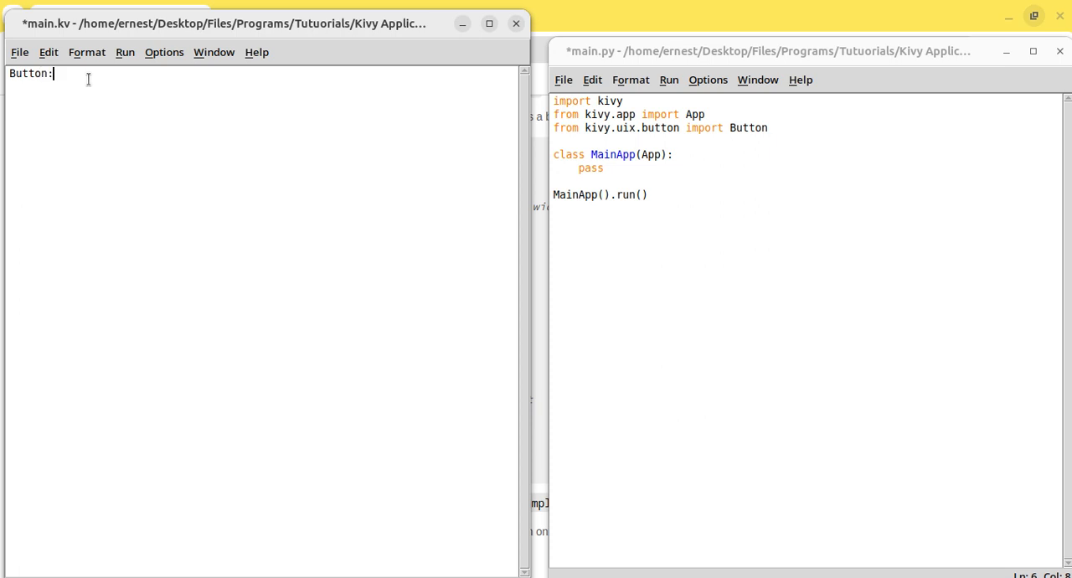
key(Return)
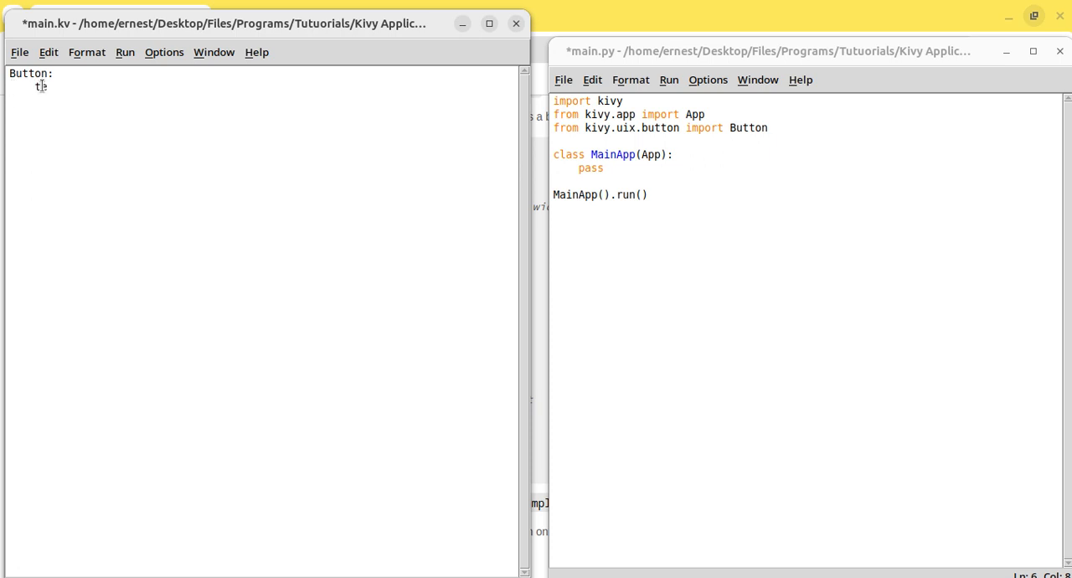
text(text:)
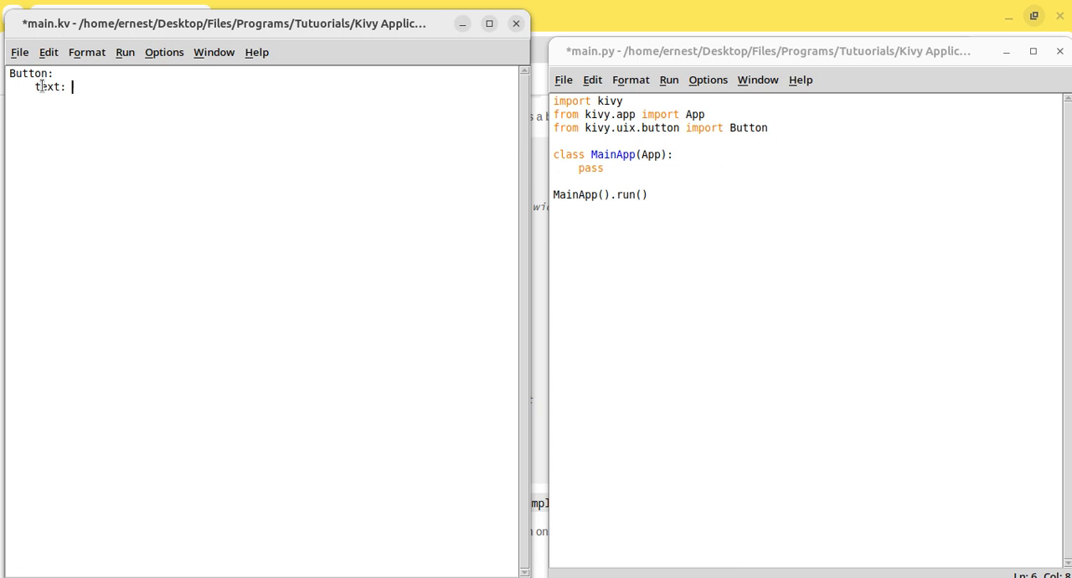
text(")
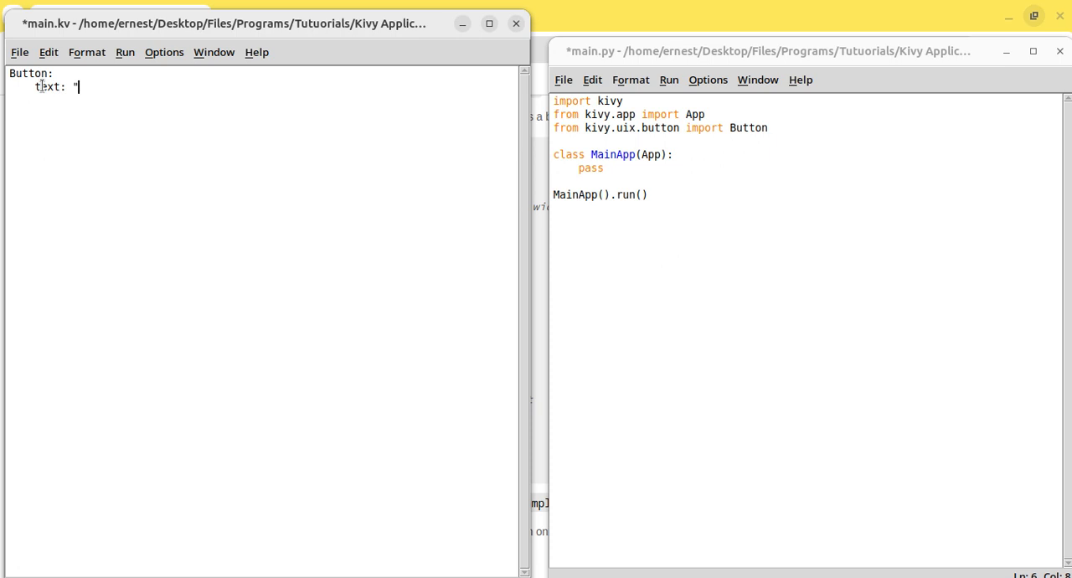
text(Hello W)
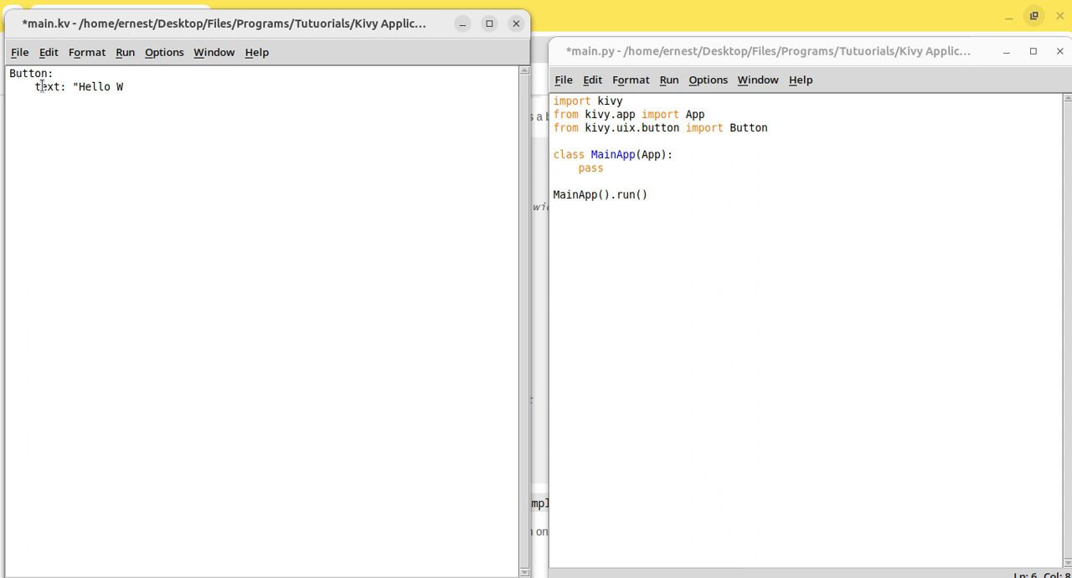
text(orld")
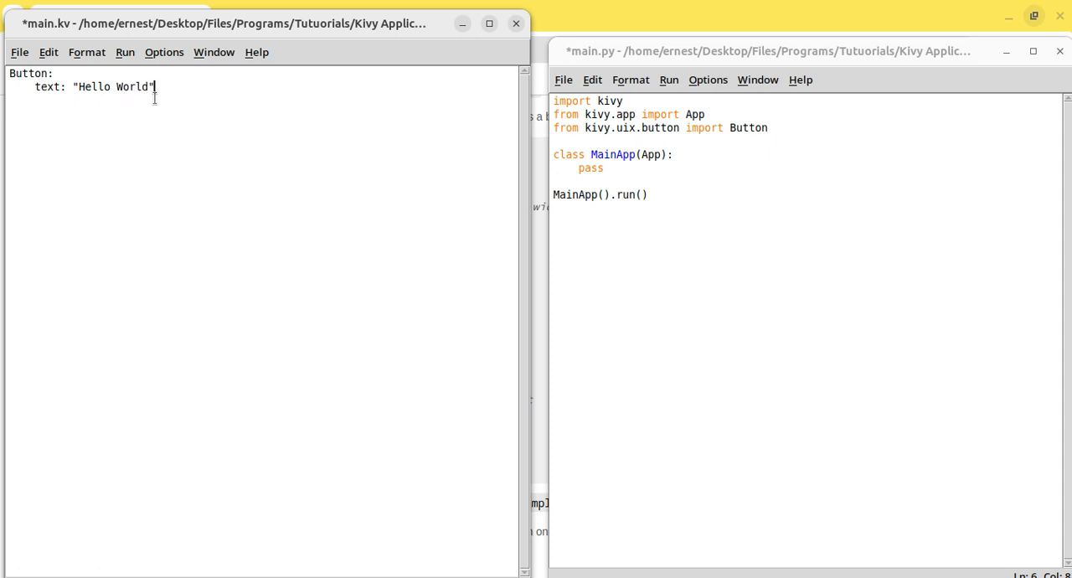
mouse_move(686, 166)
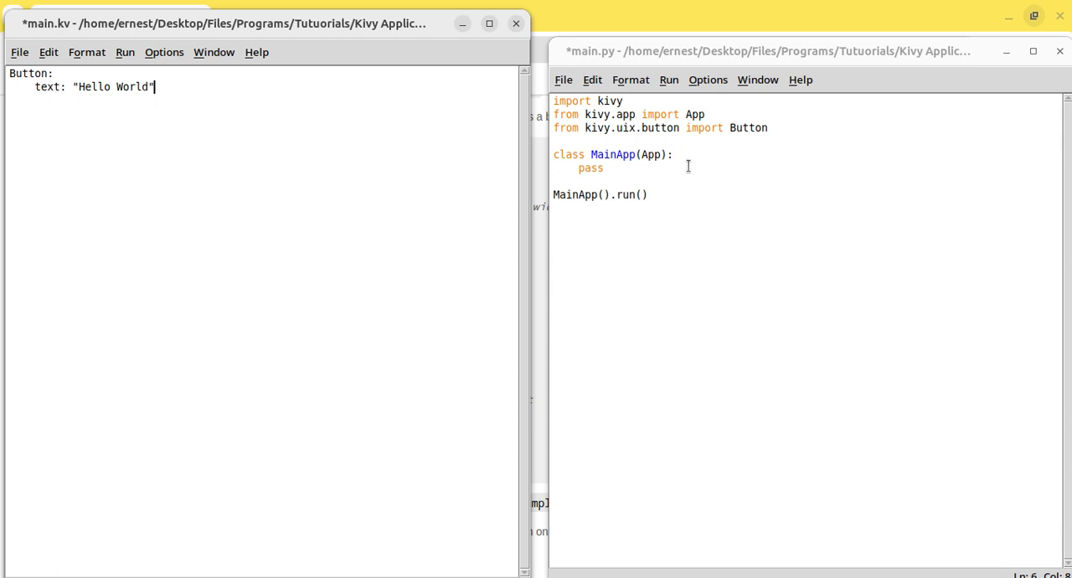
mouse_move(188, 97)
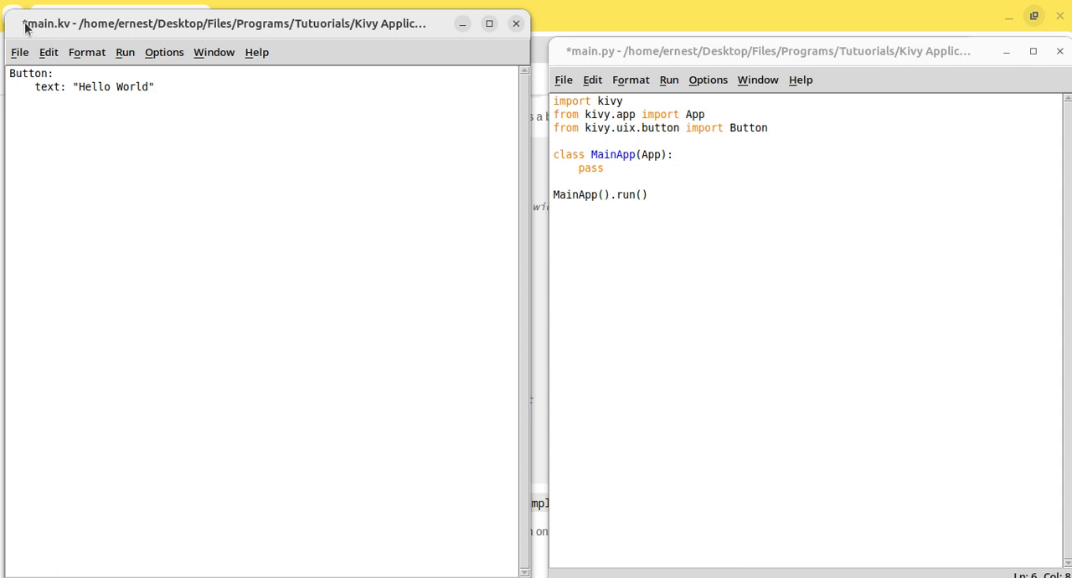
Step: Save main.kv with its 'Hello World' Button rule, then return to main.py
click(155, 86)
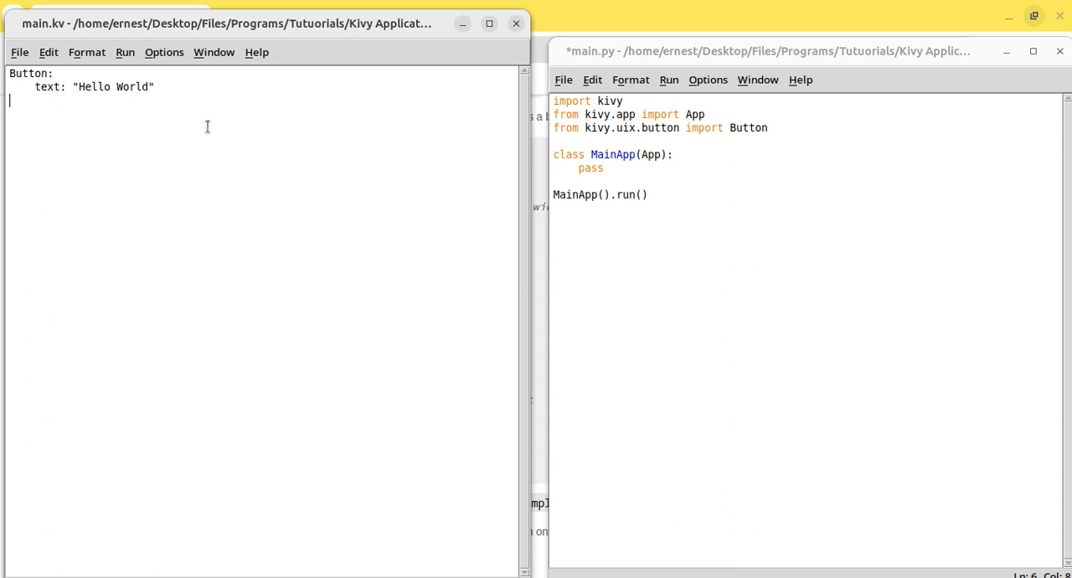
mouse_move(18, 52)
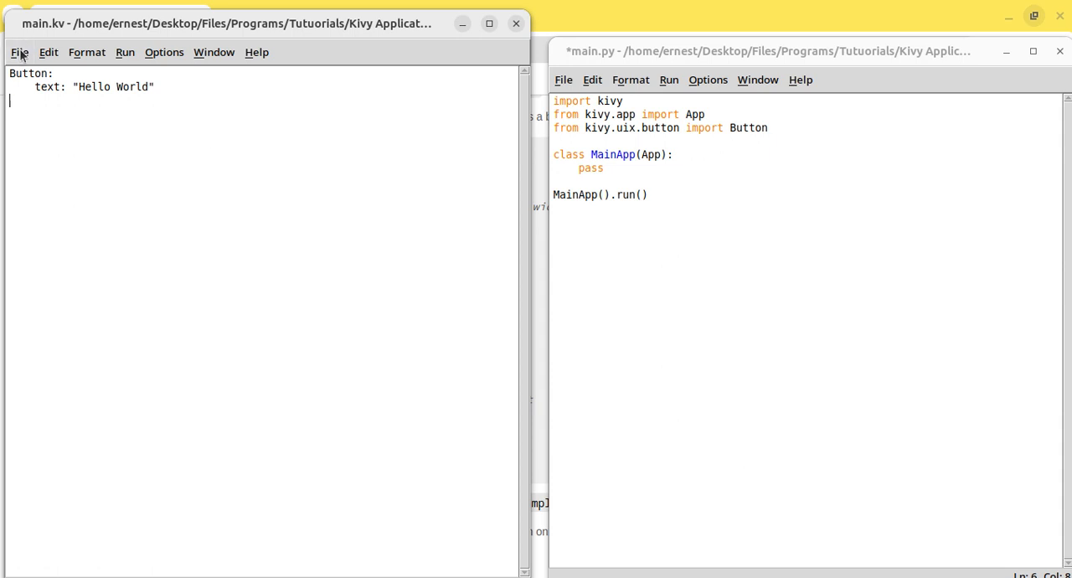
click(19, 52)
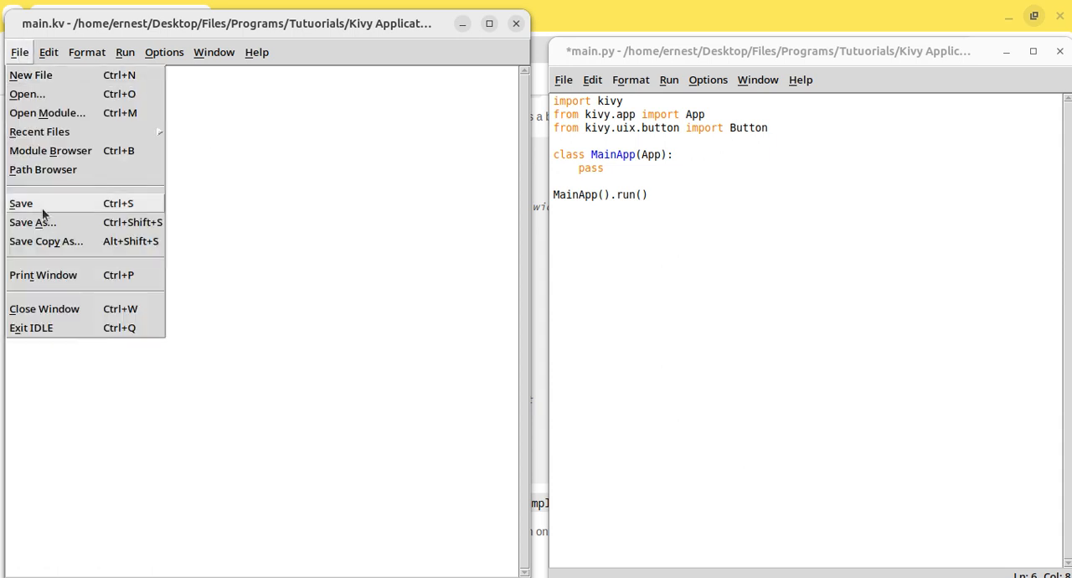
mouse_move(282, 175)
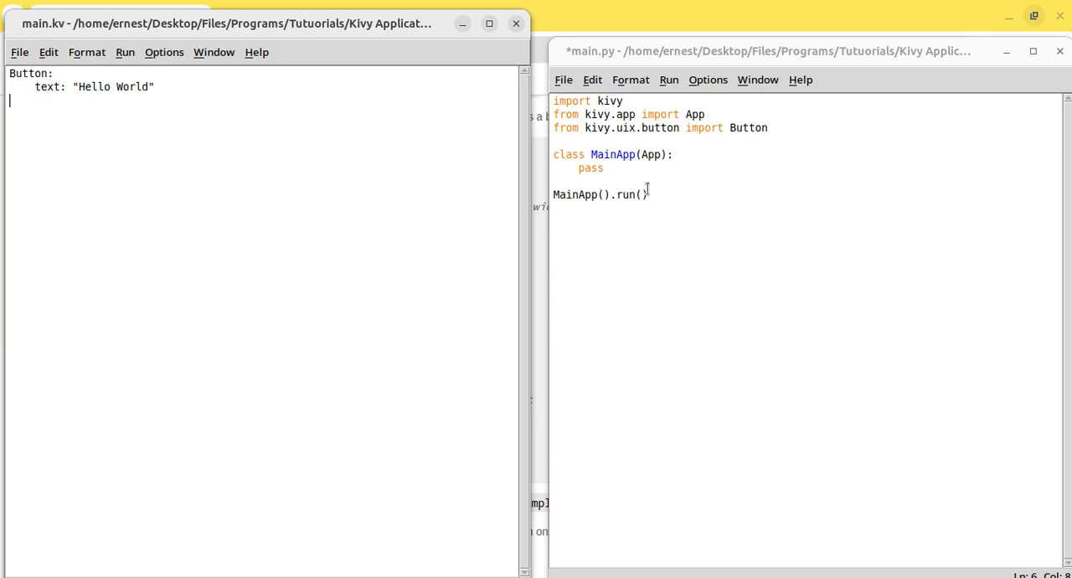
click(648, 194)
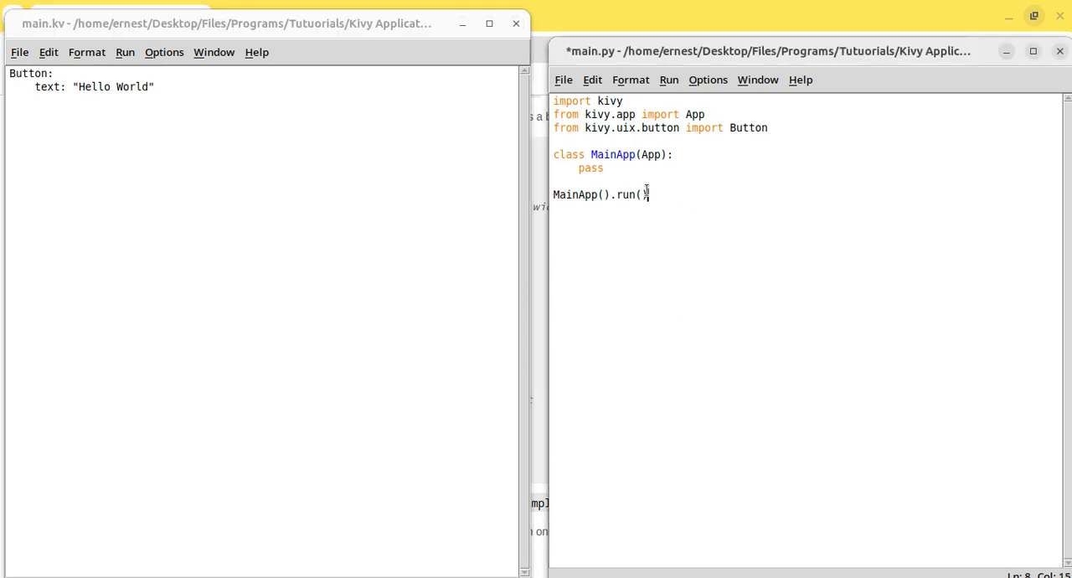
Step: Run main.py to open the Kivy 'Main' window showing the Hello World button
key(ctrl+s)
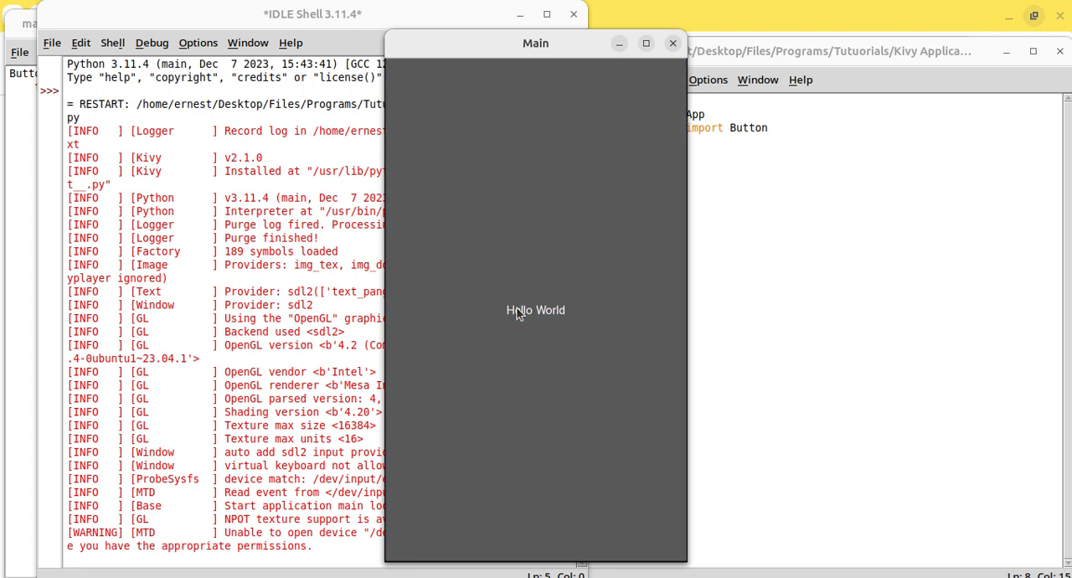
mouse_move(583, 245)
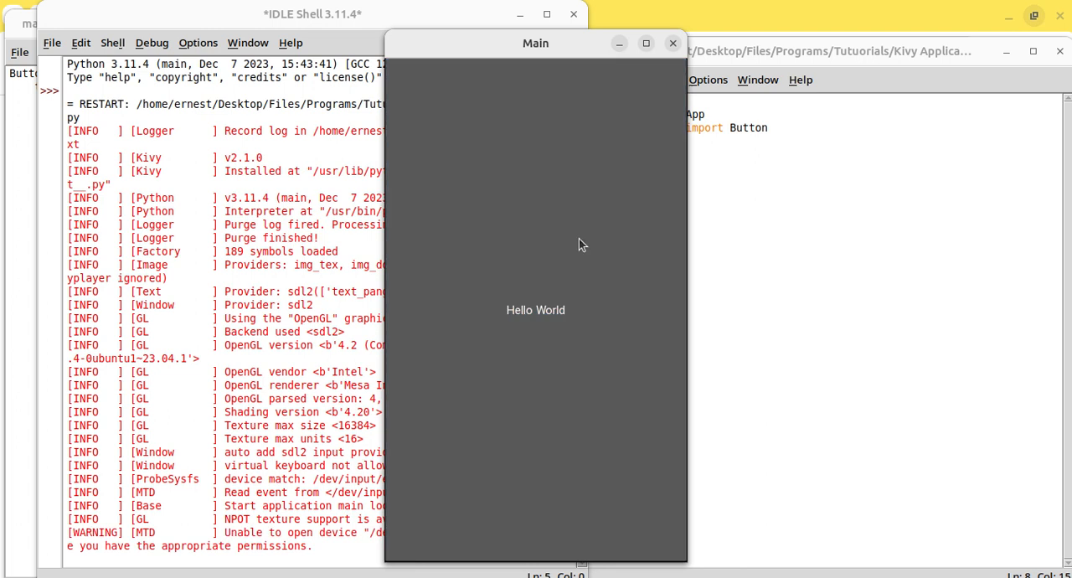
mouse_move(315, 89)
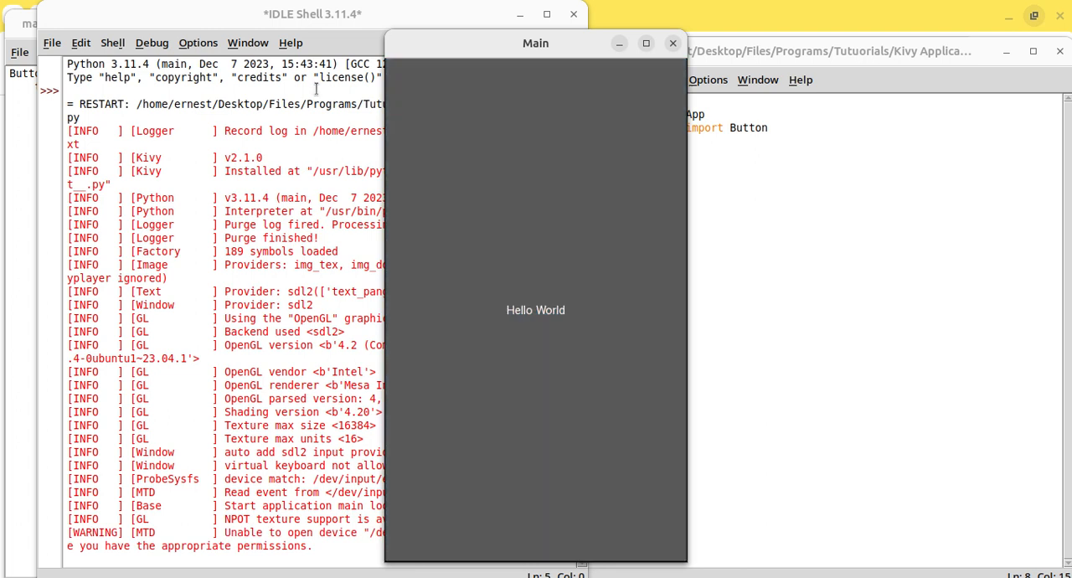
mouse_move(445, 178)
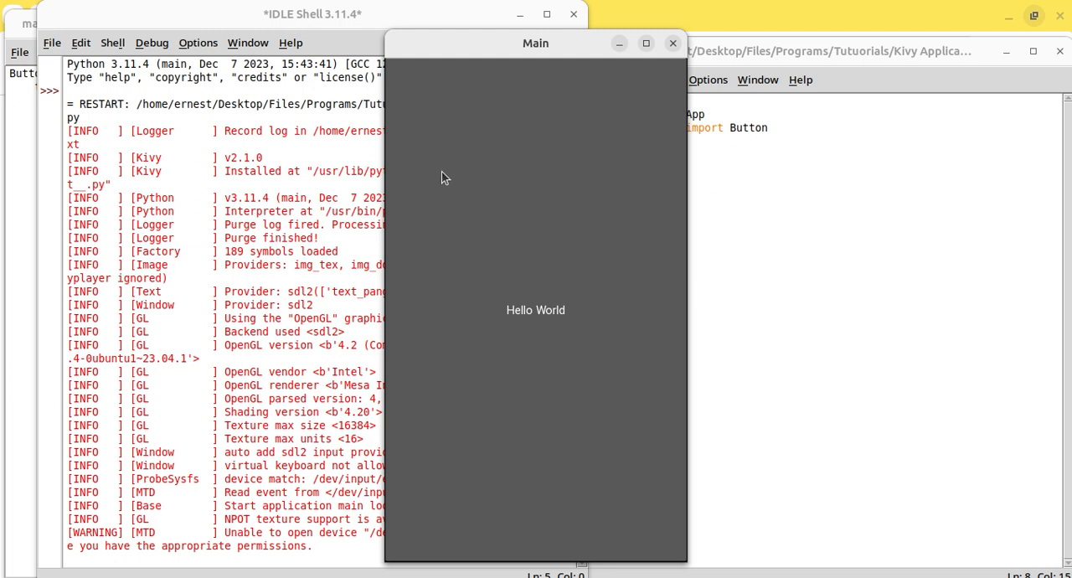